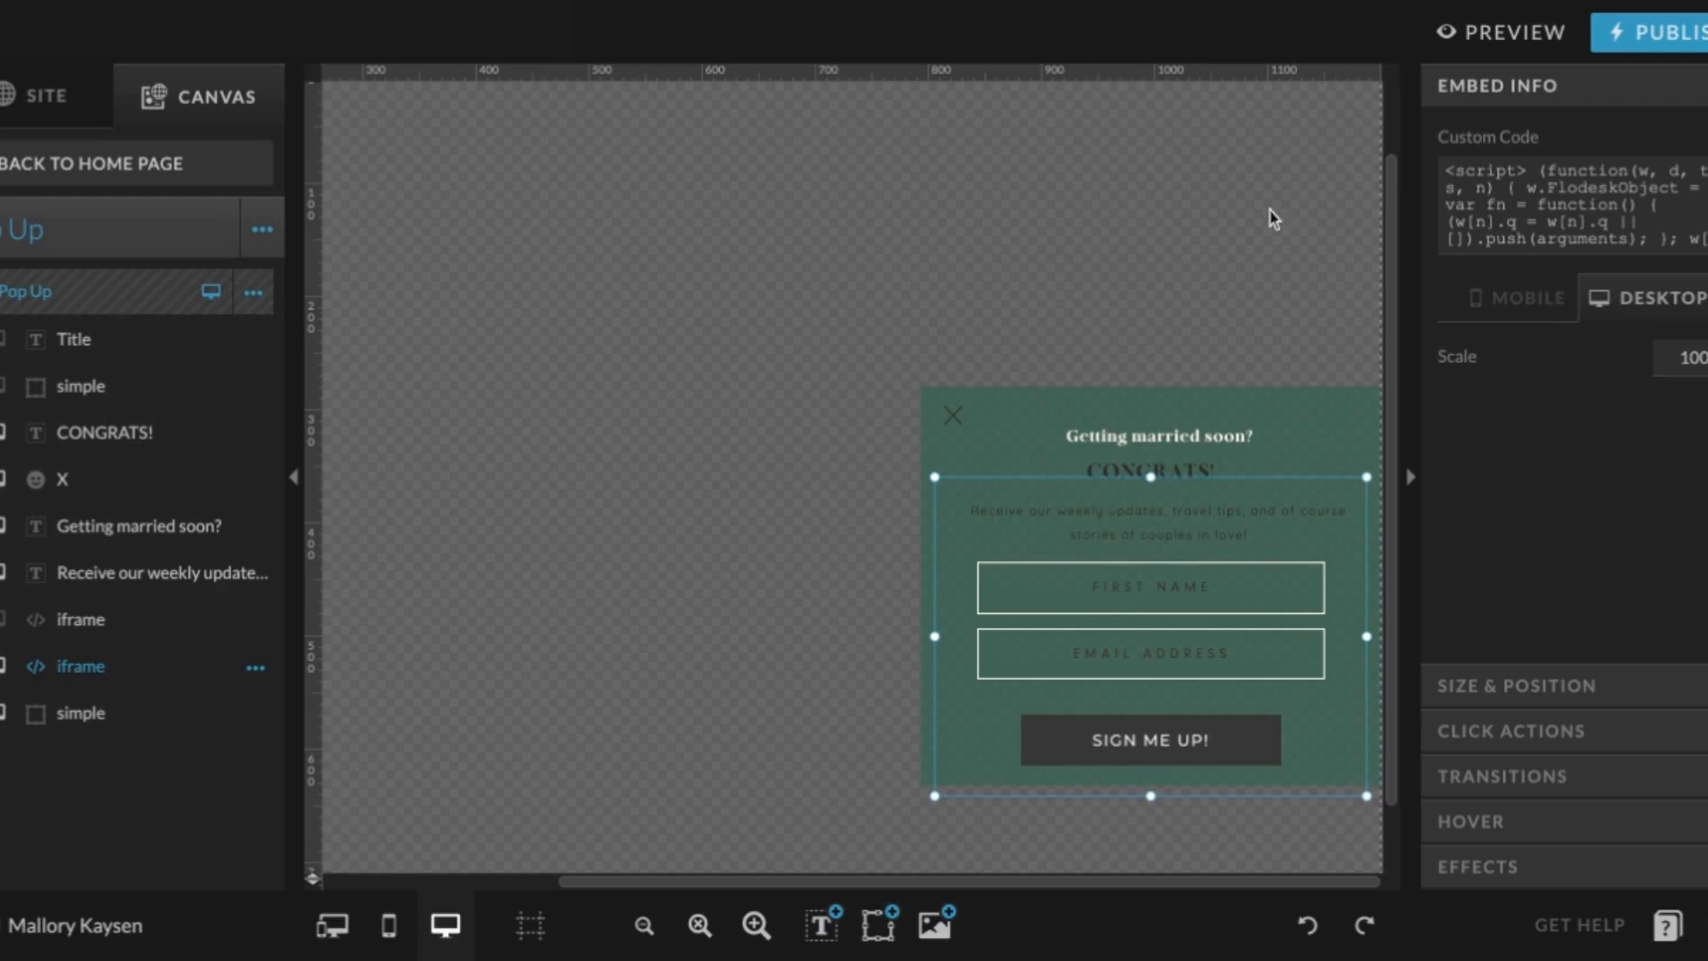
# Toggle the embedded Flodesk signup form's visibility off, leaving heading and intro text
pyautogui.click(780, 367)
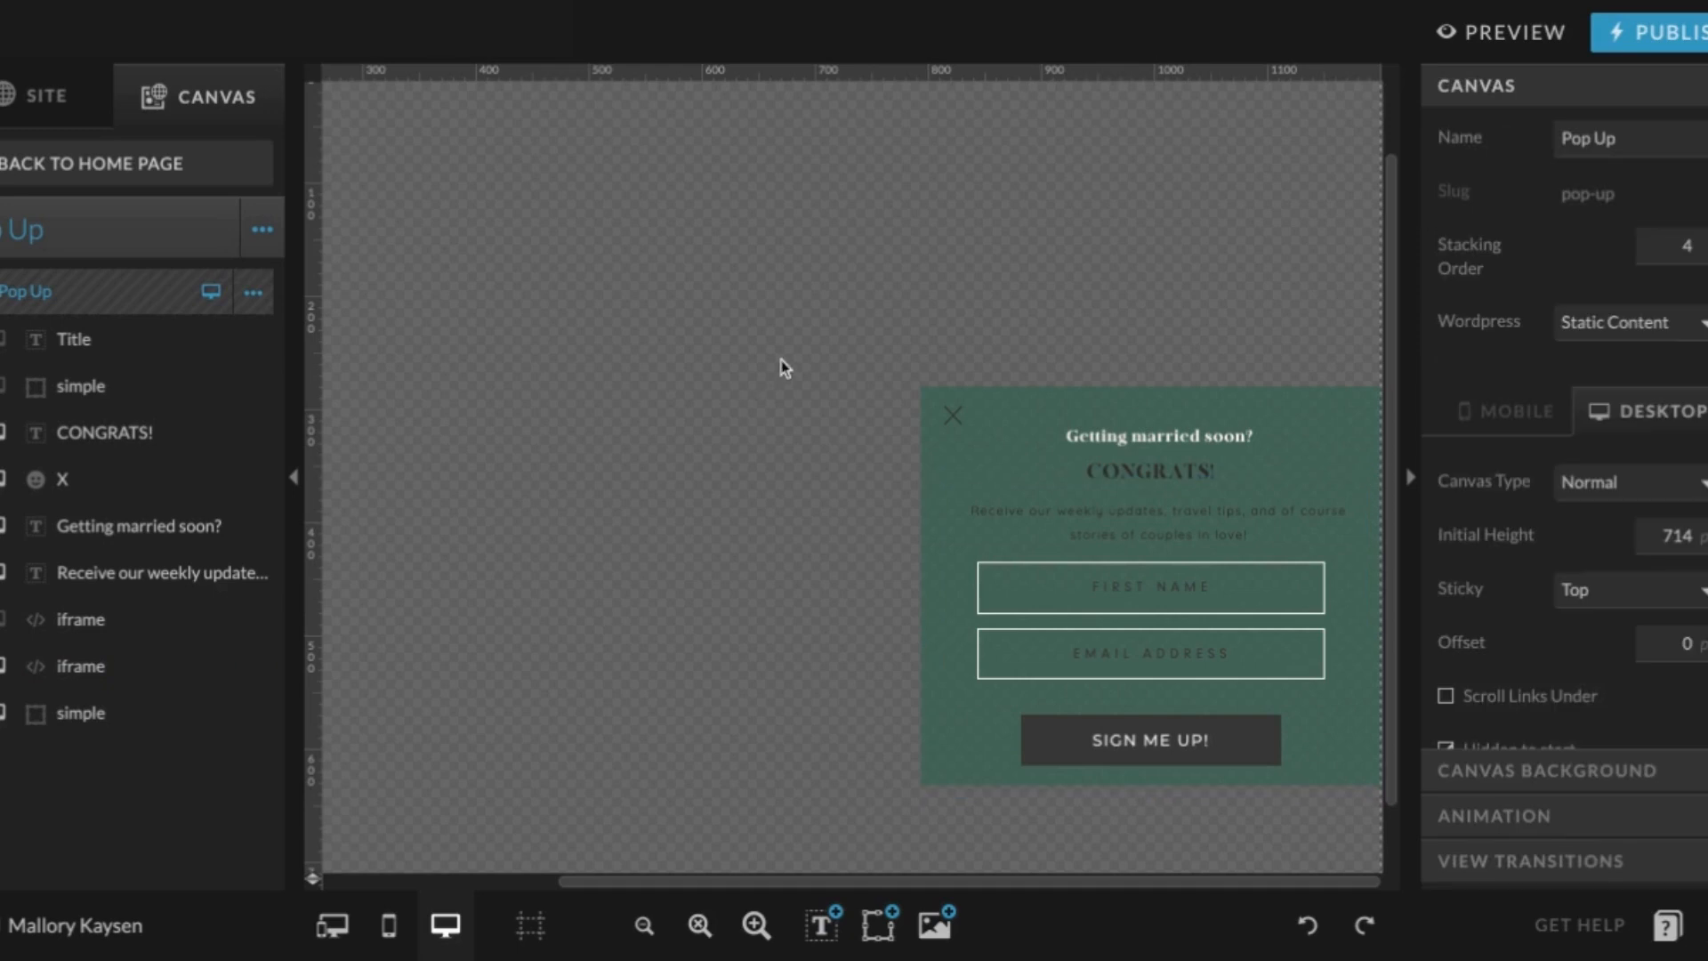
pyautogui.click(1160, 437)
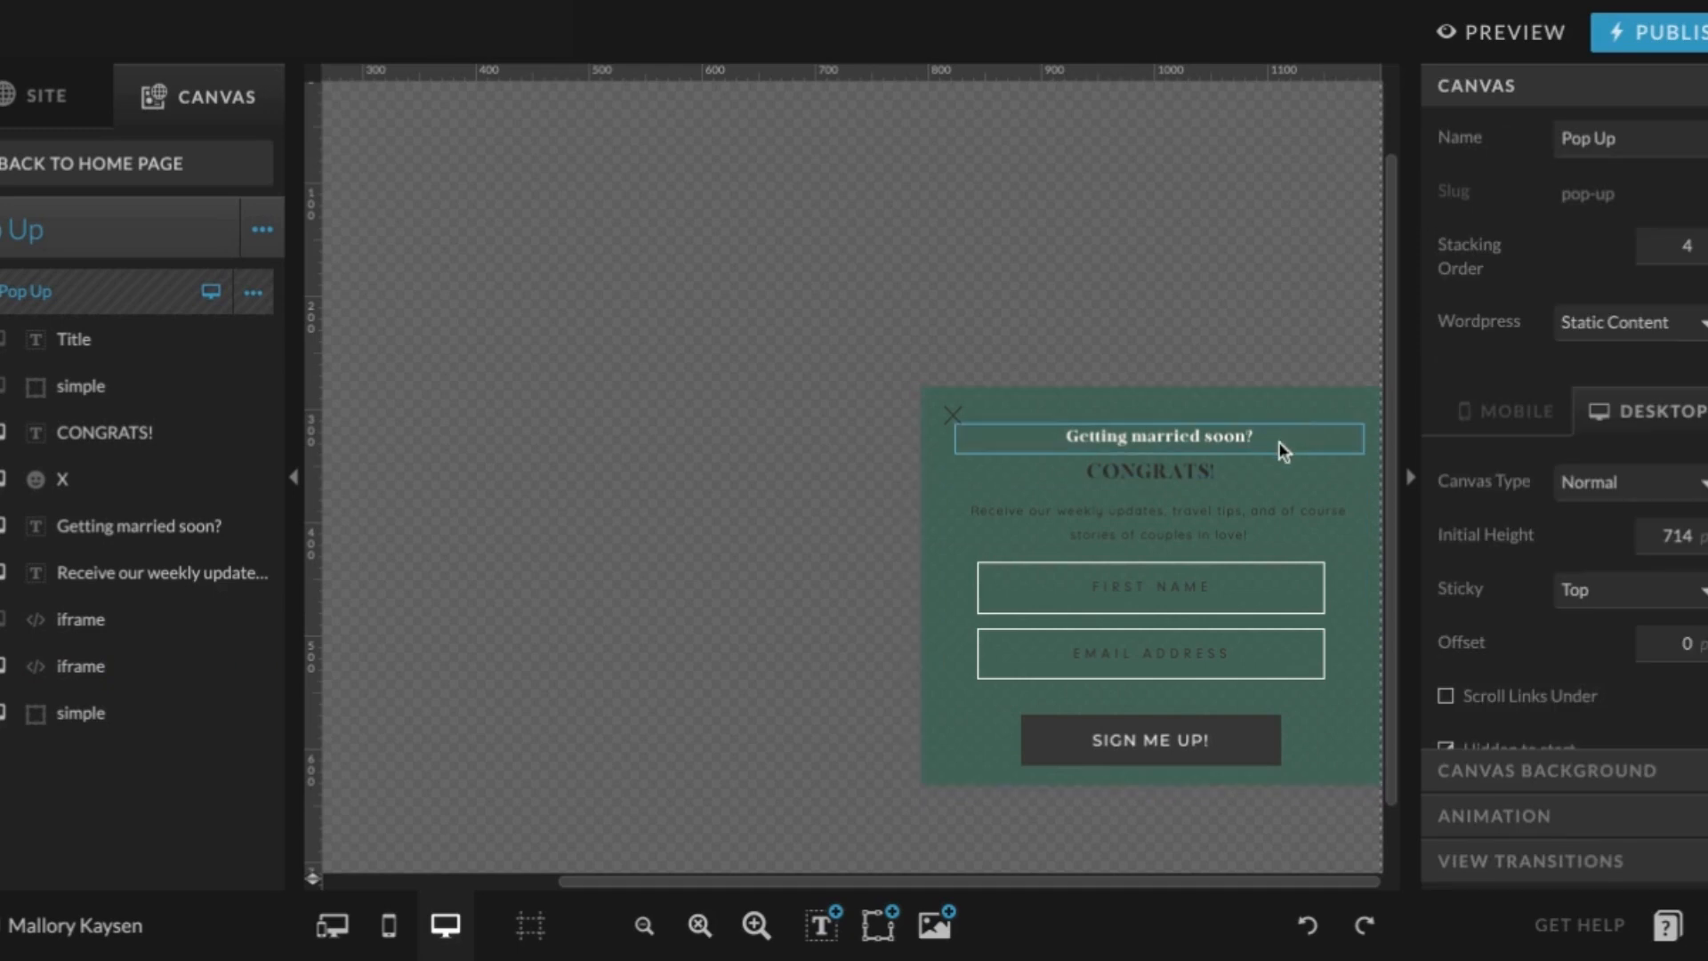
pyautogui.click(1159, 437)
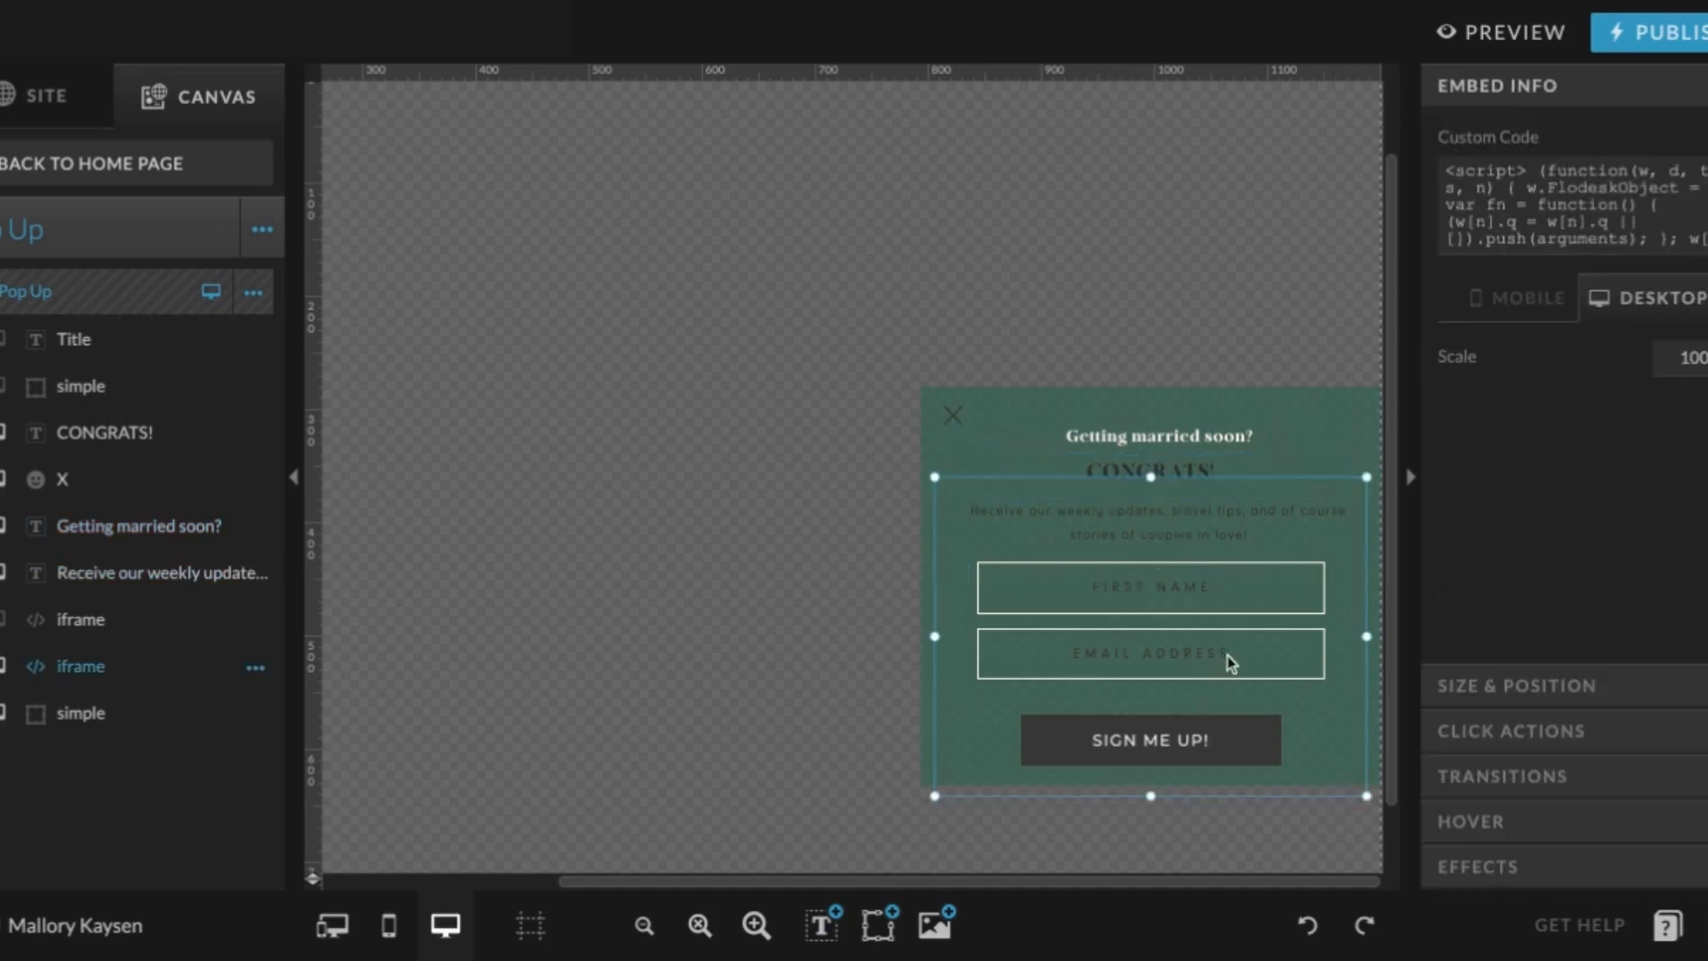
pyautogui.moveTo(1350, 357)
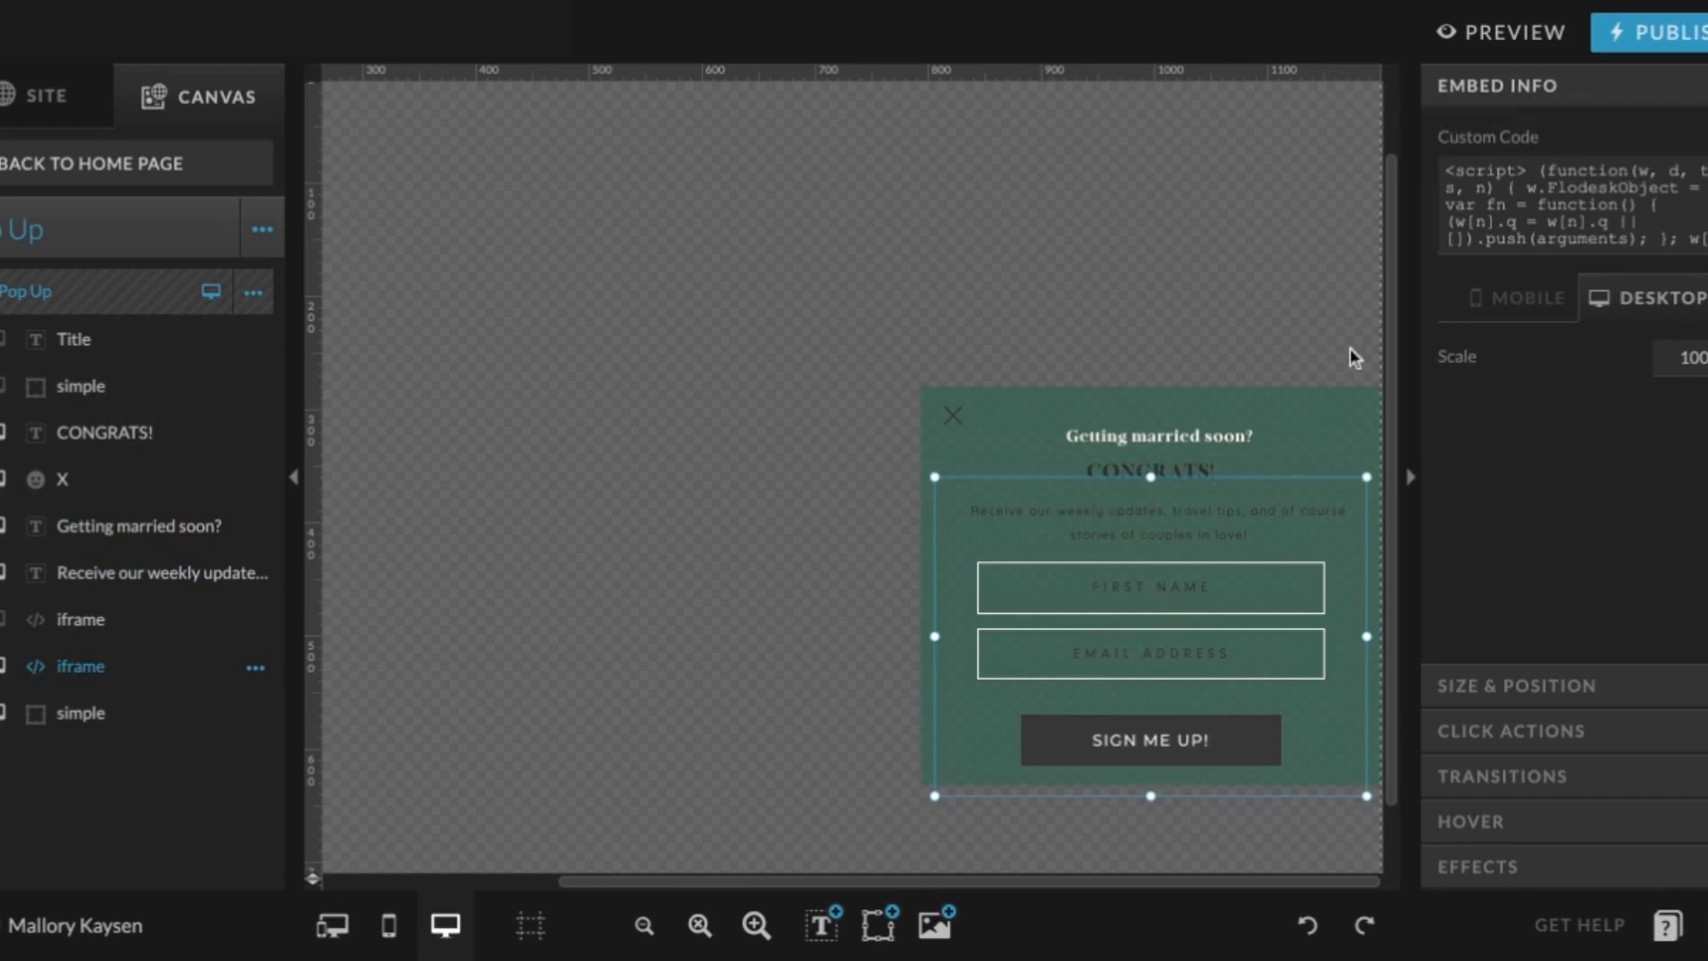
pyautogui.moveTo(1117, 566)
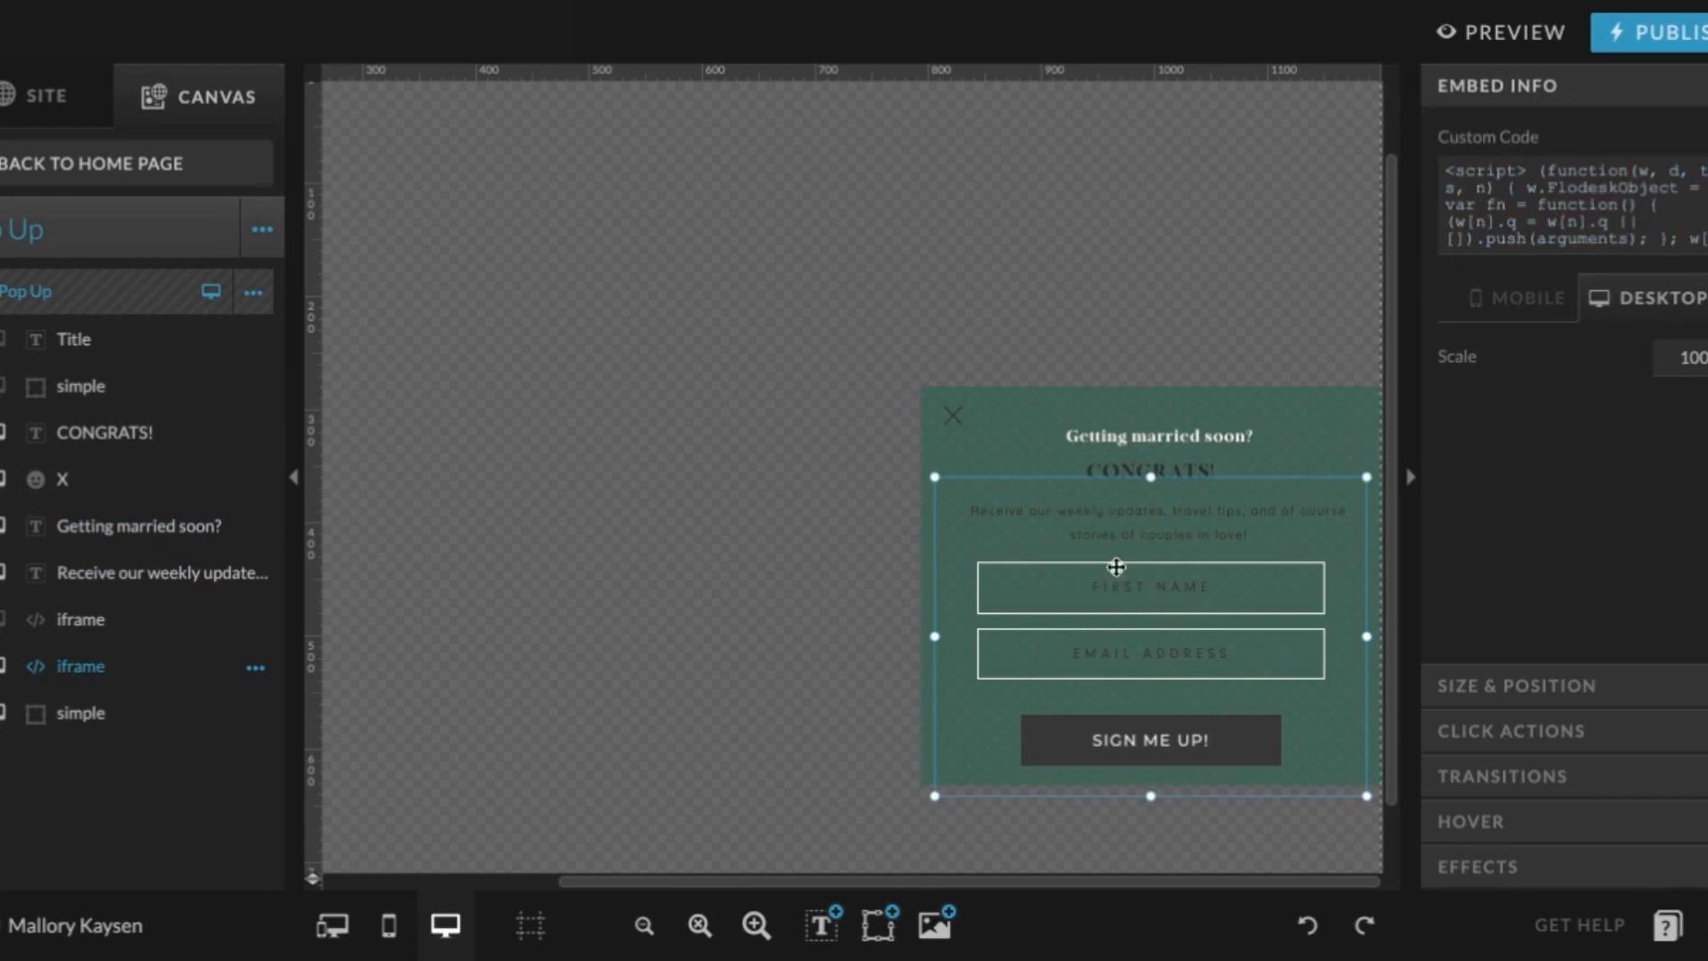
pyautogui.moveTo(1025, 670)
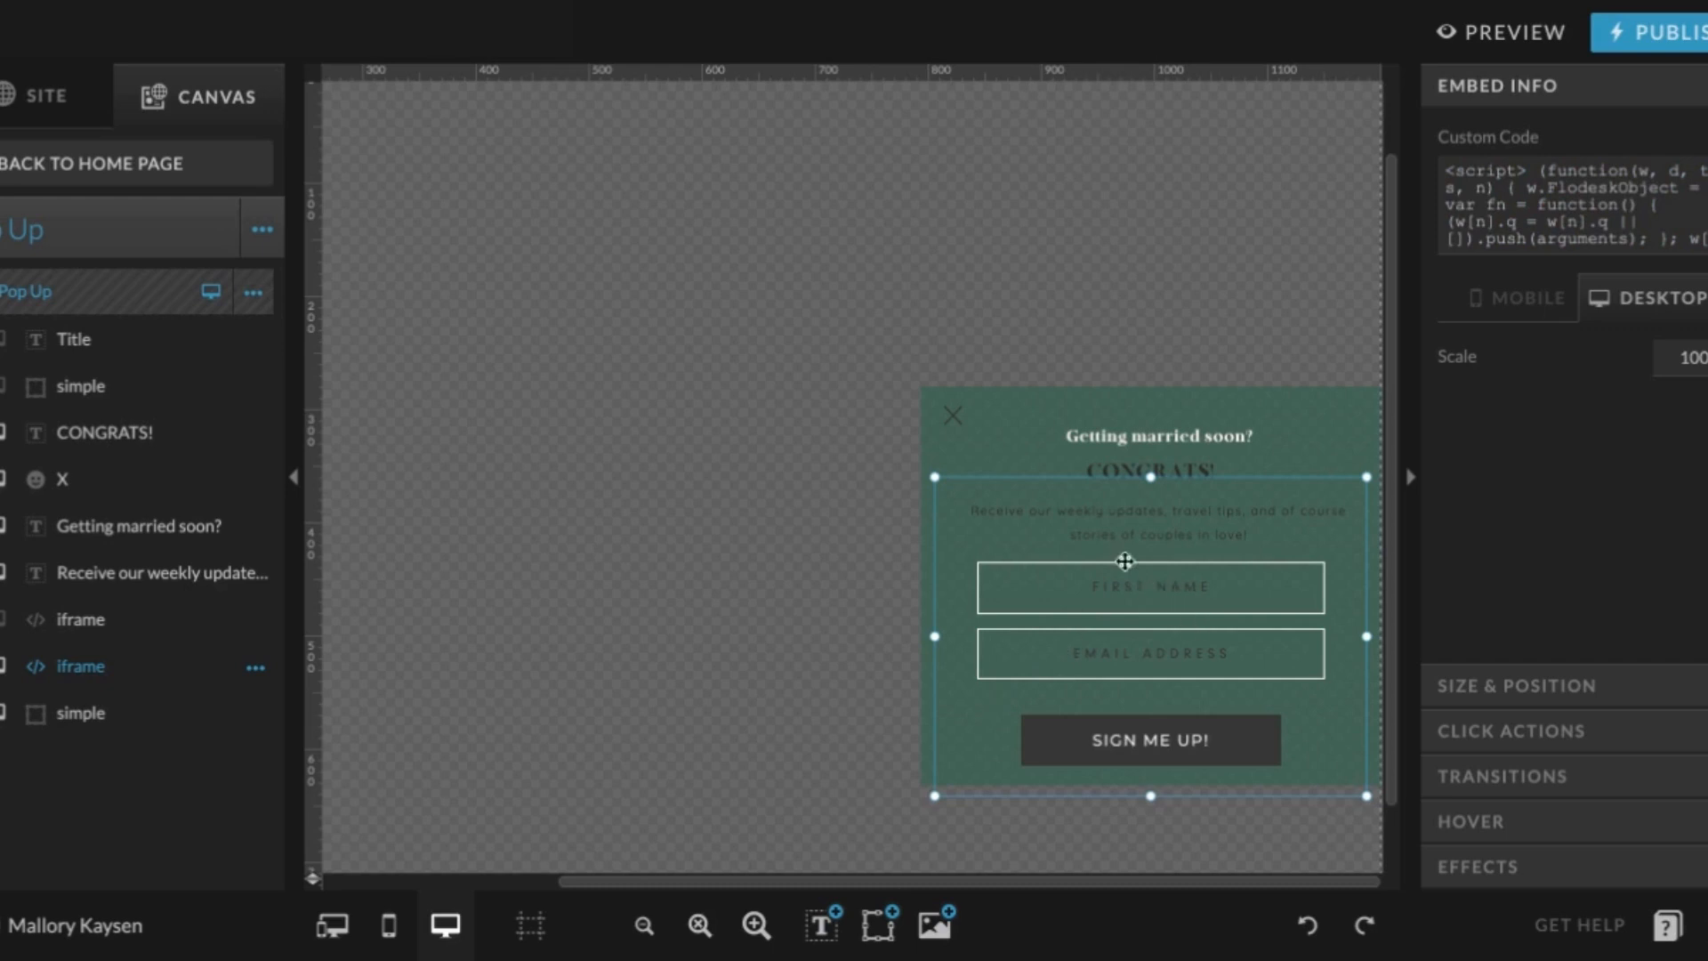
pyautogui.moveTo(1587, 243)
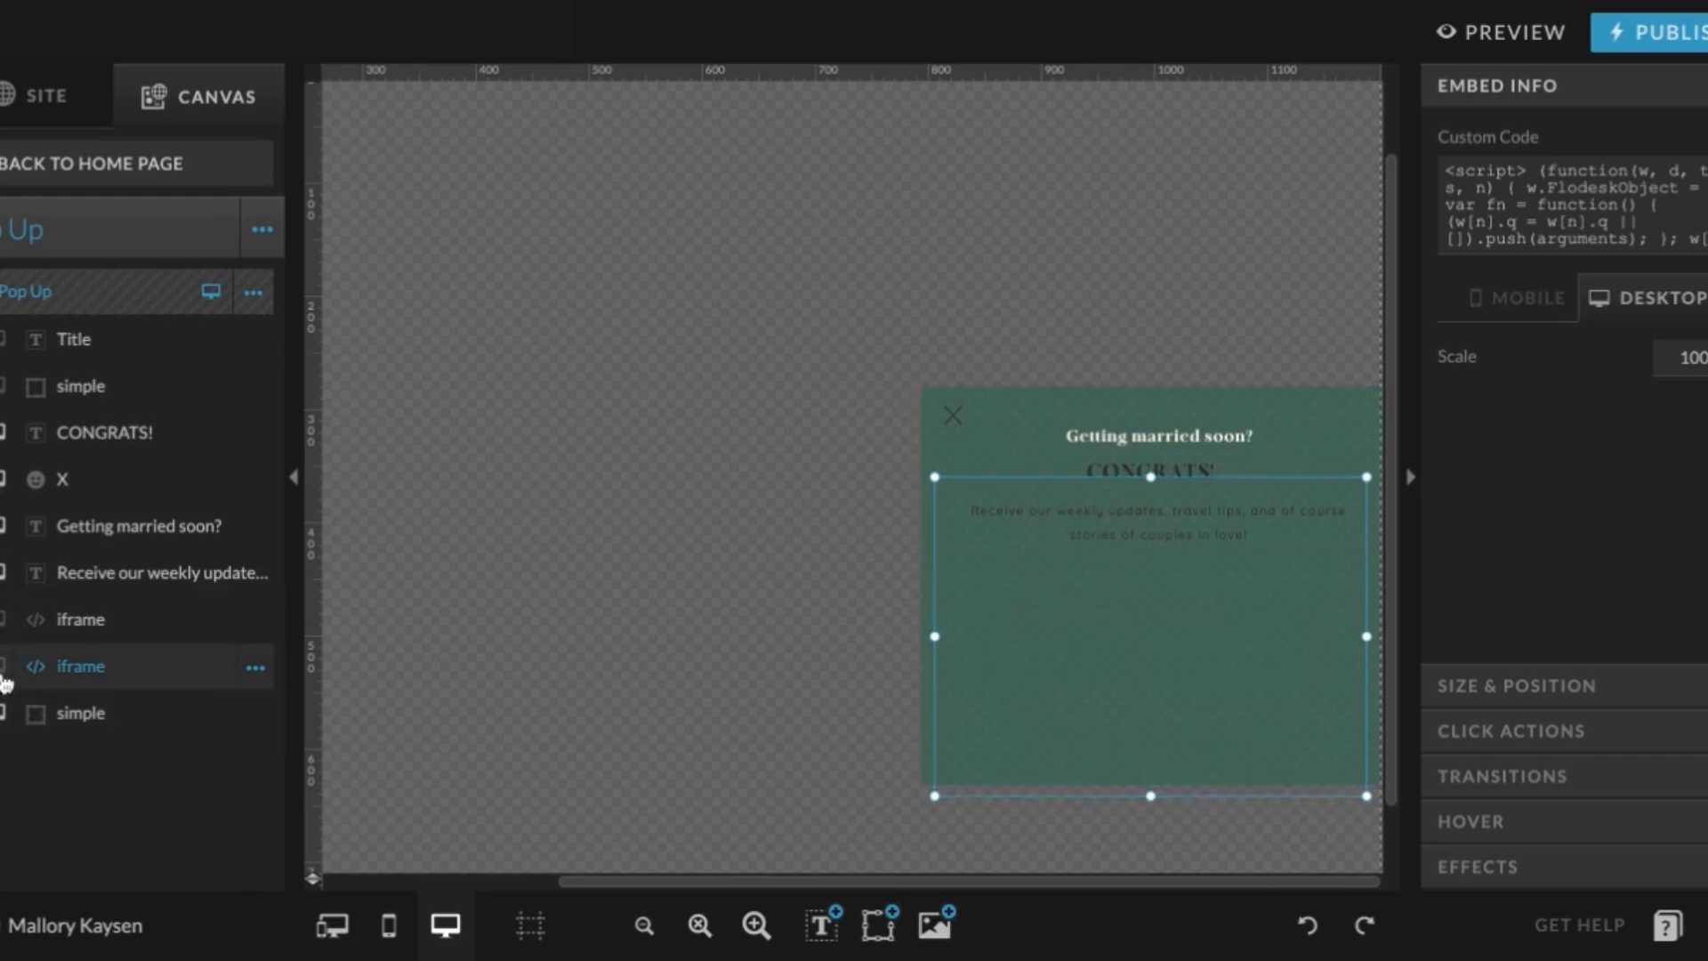
# Unhide the Title text and dark button shape layers, then select the Title text
pyautogui.click(75, 339)
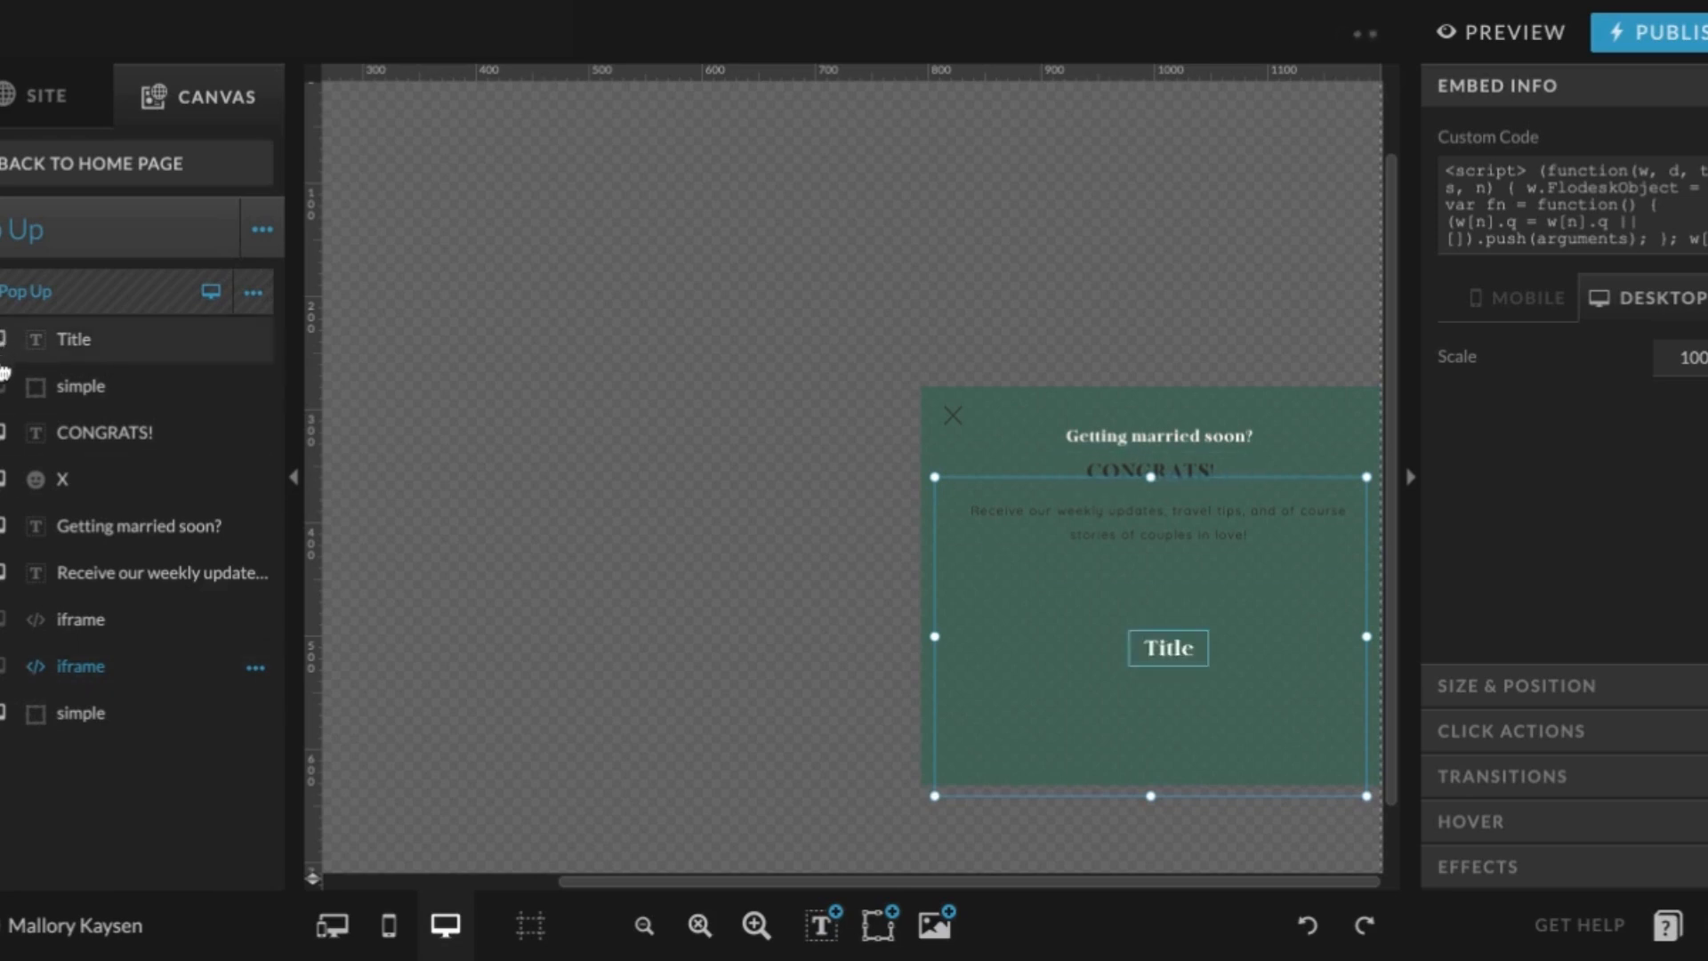
pyautogui.click(138, 525)
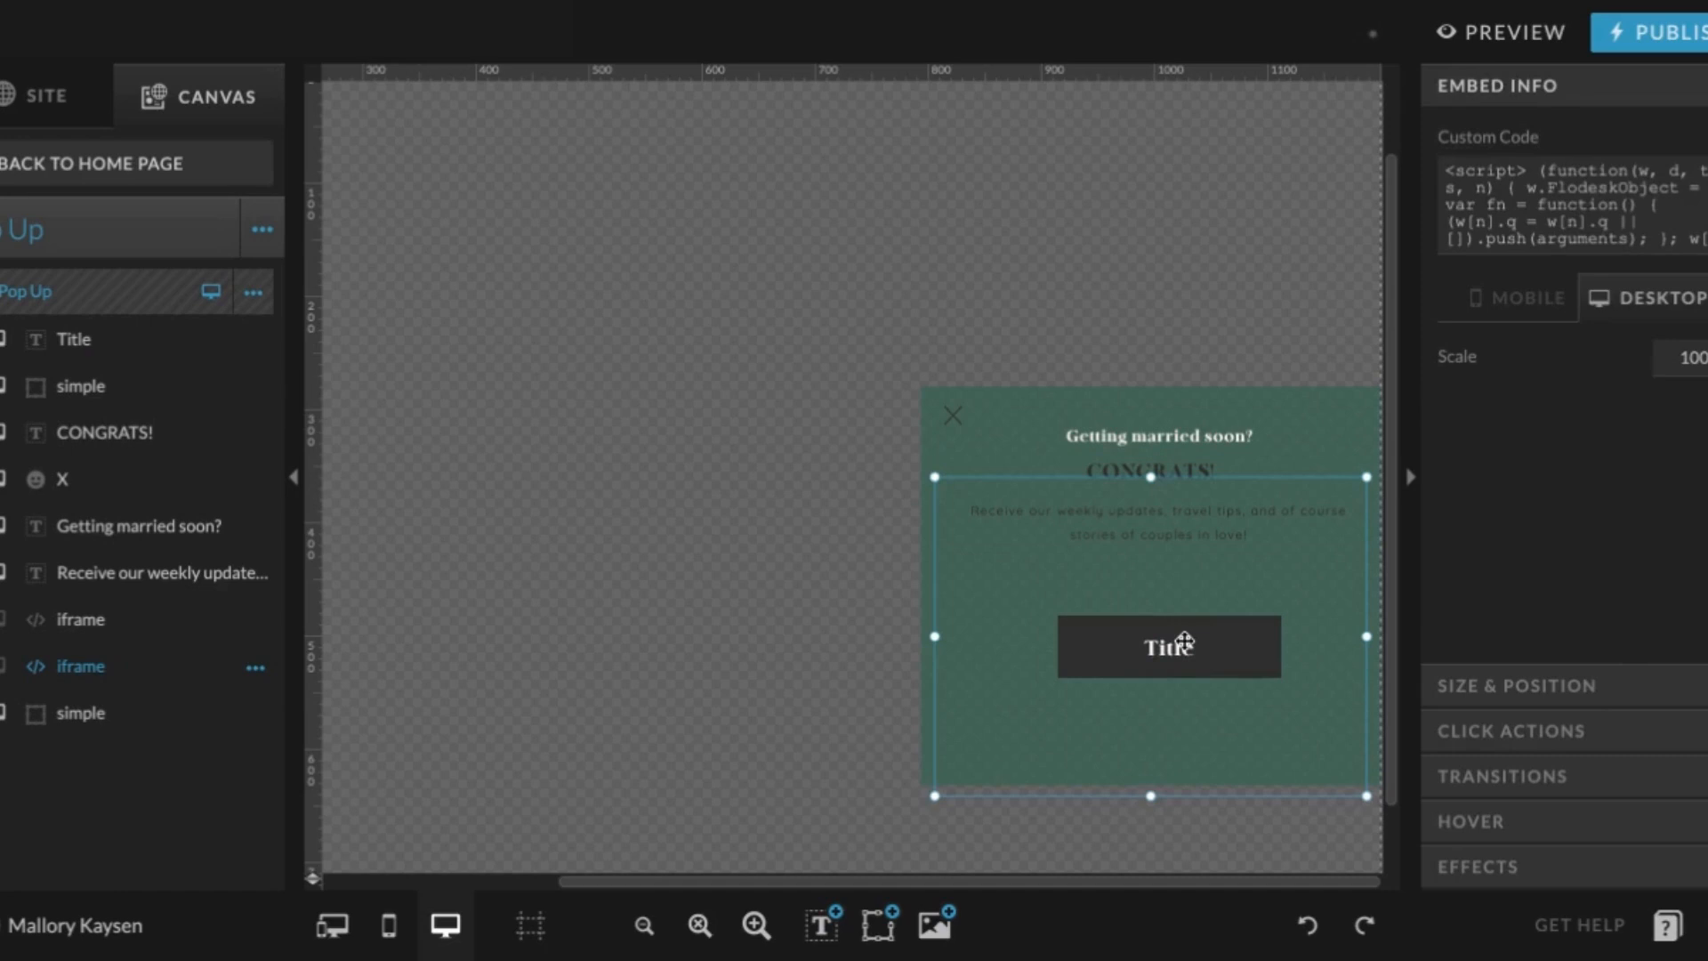
pyautogui.click(1169, 646)
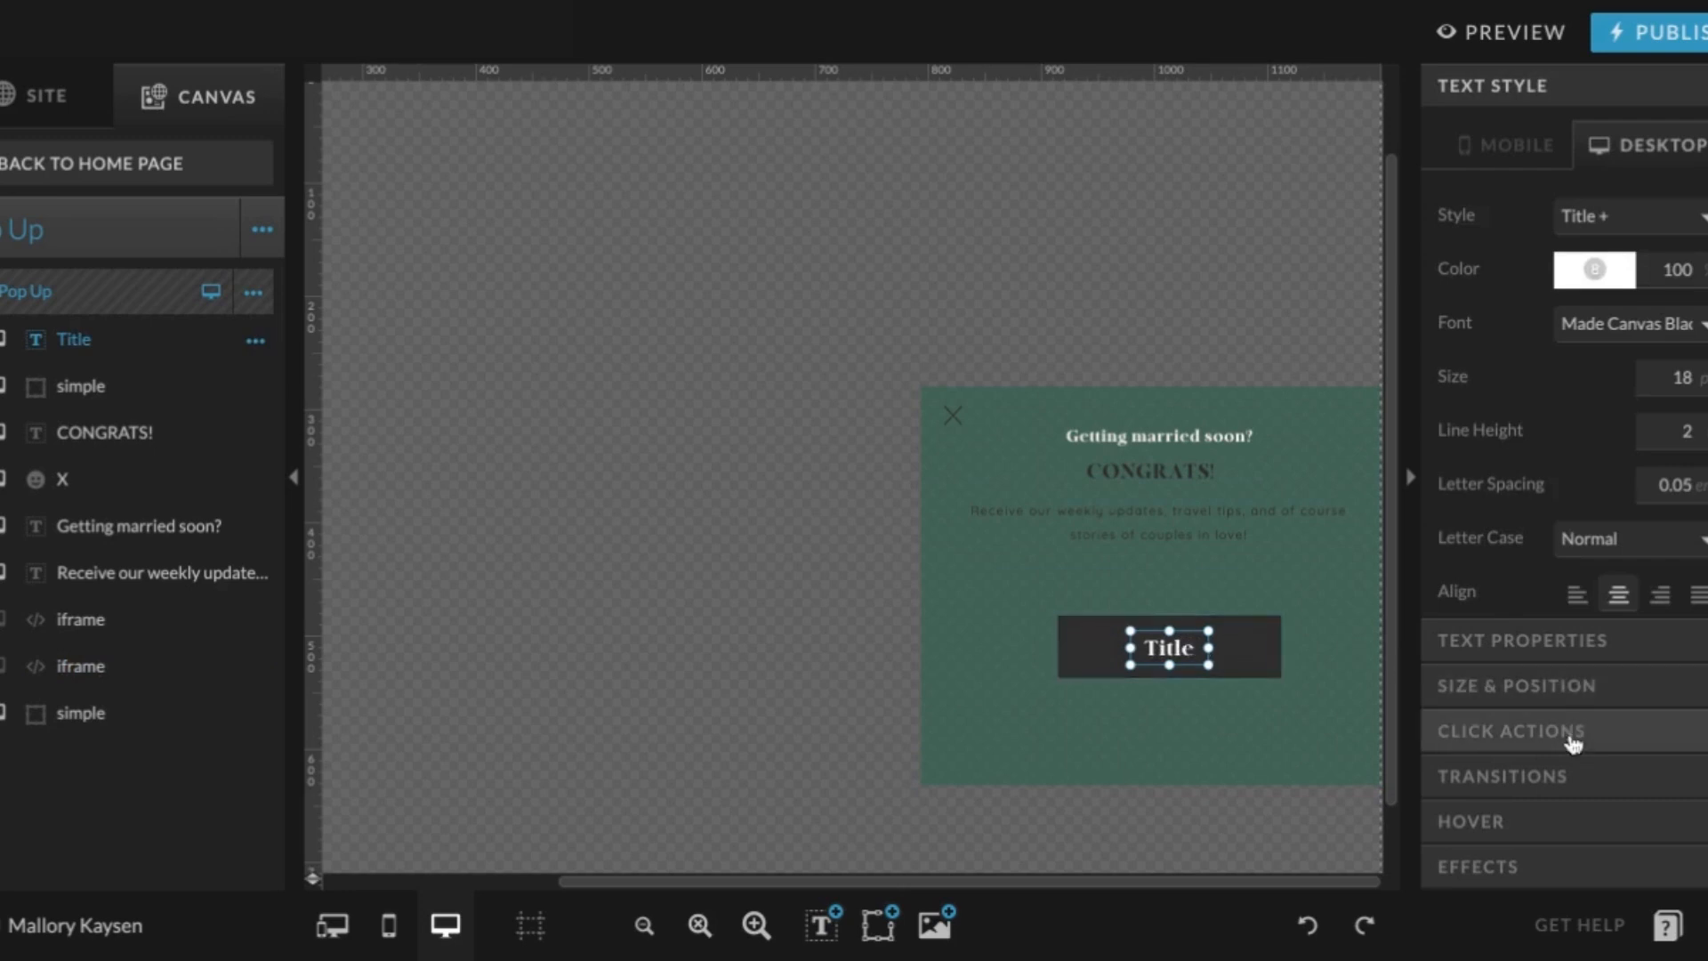
# Set the Title's click action to a Page link pointing to Weddings
pyautogui.click(1514, 732)
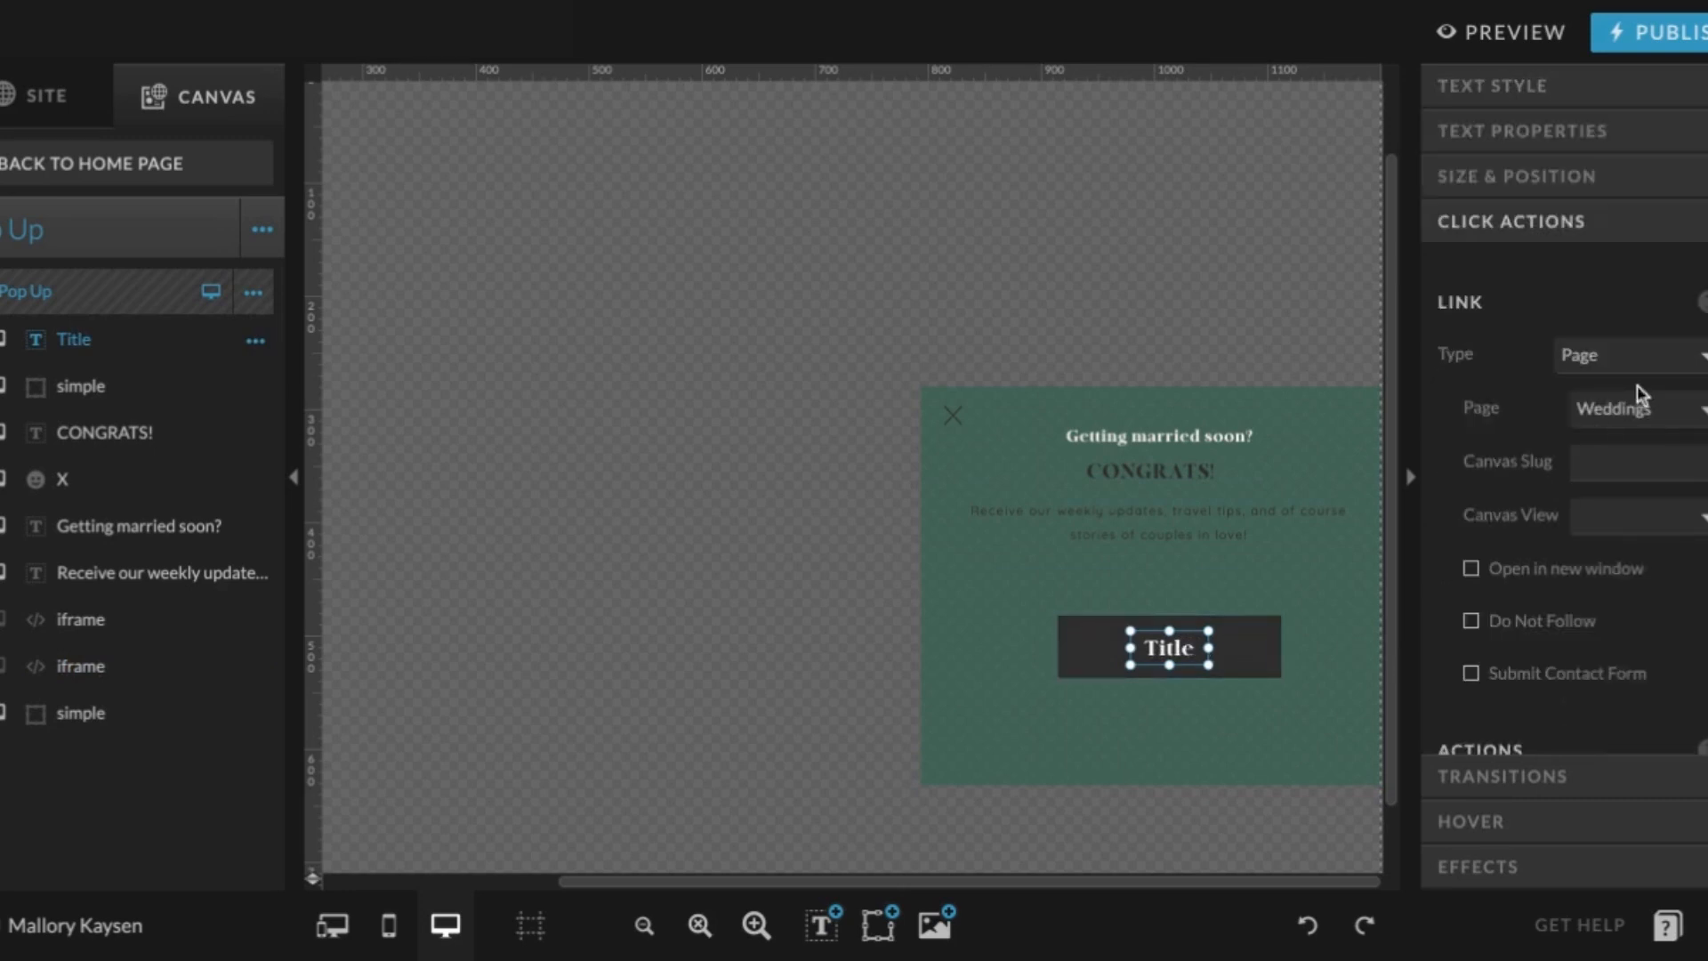
pyautogui.moveTo(1658, 356)
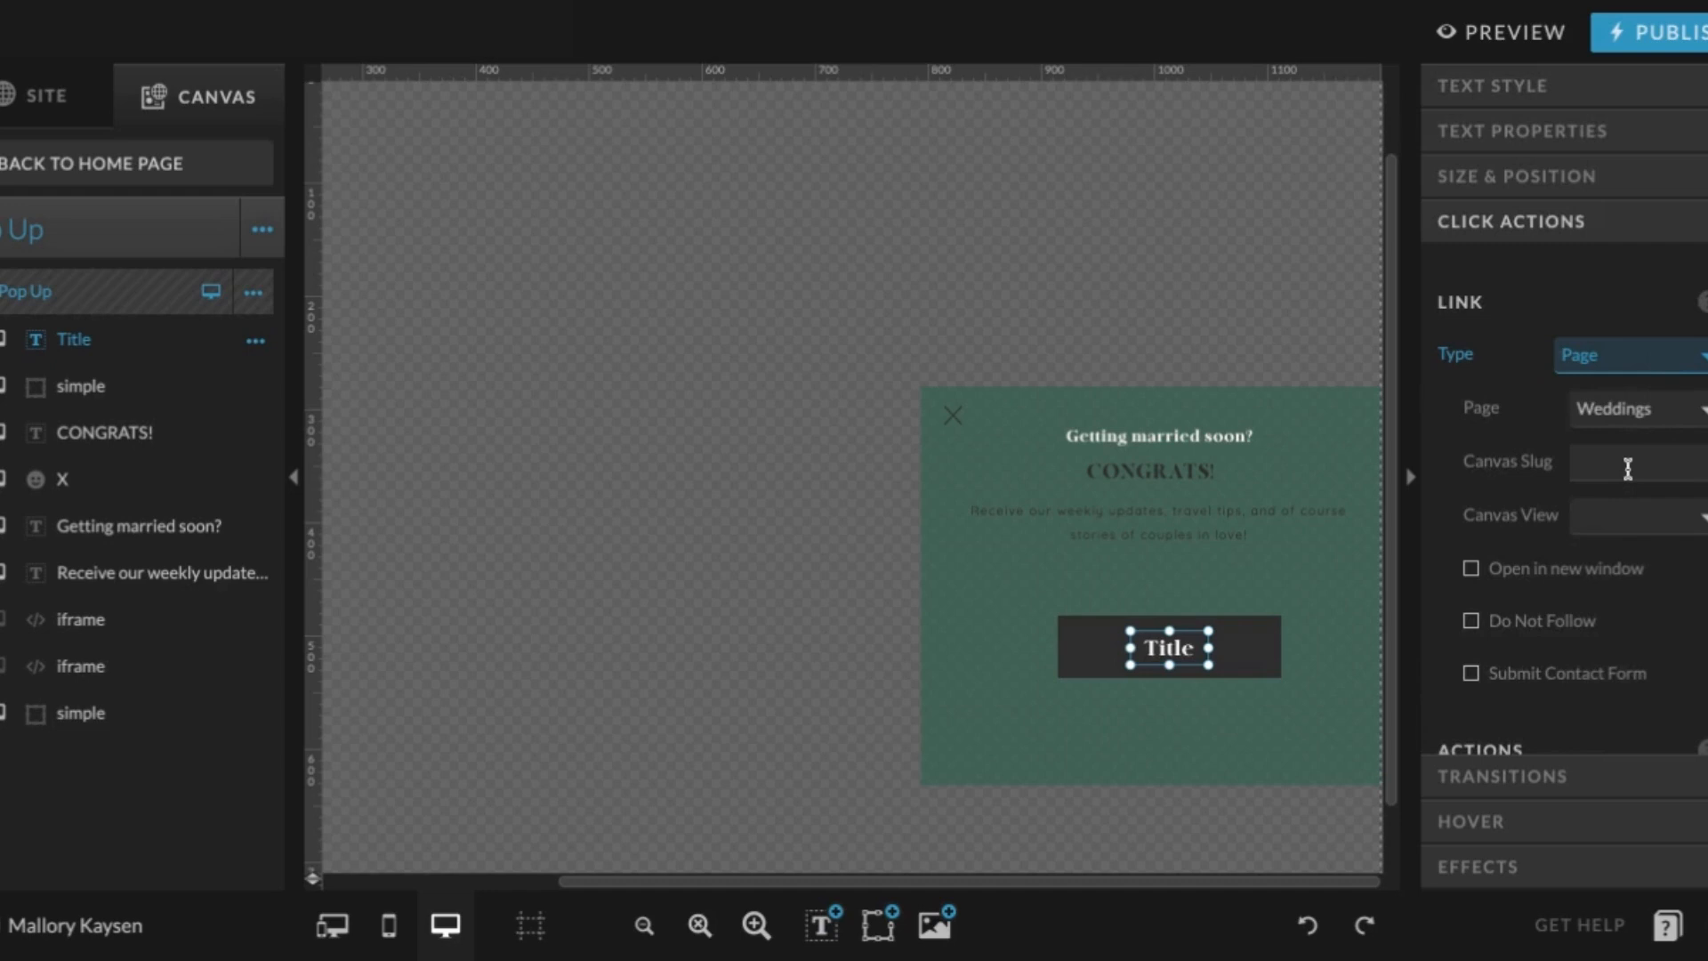
pyautogui.moveTo(1629, 450)
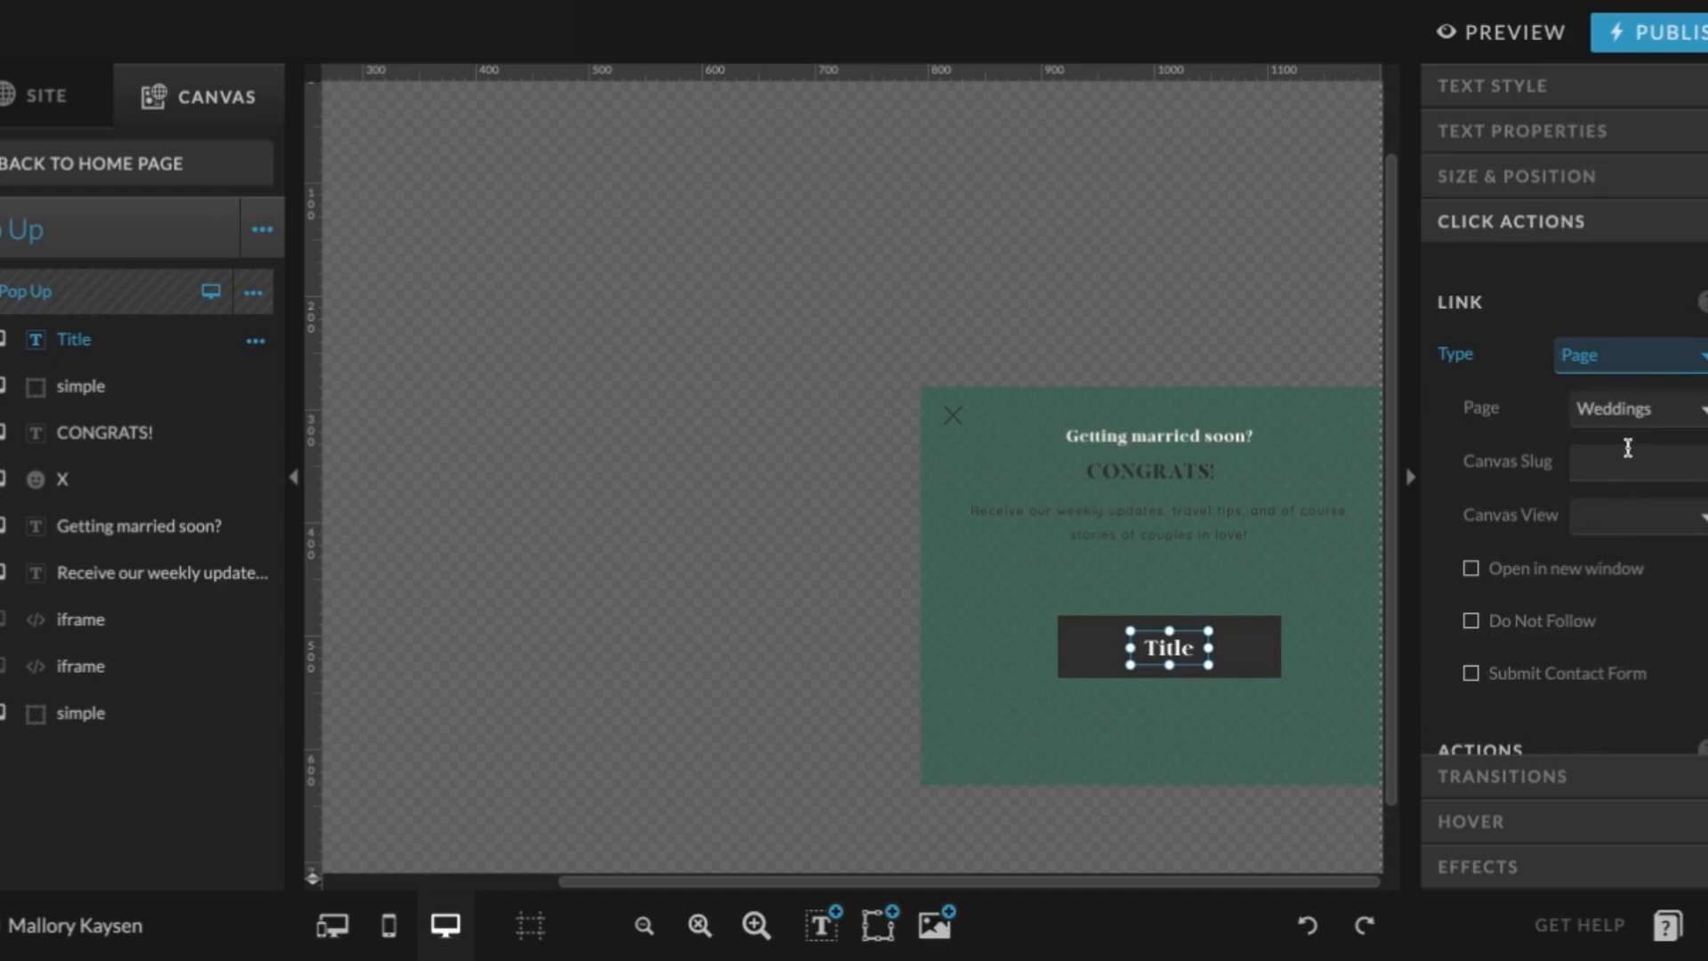
pyautogui.moveTo(1614, 461)
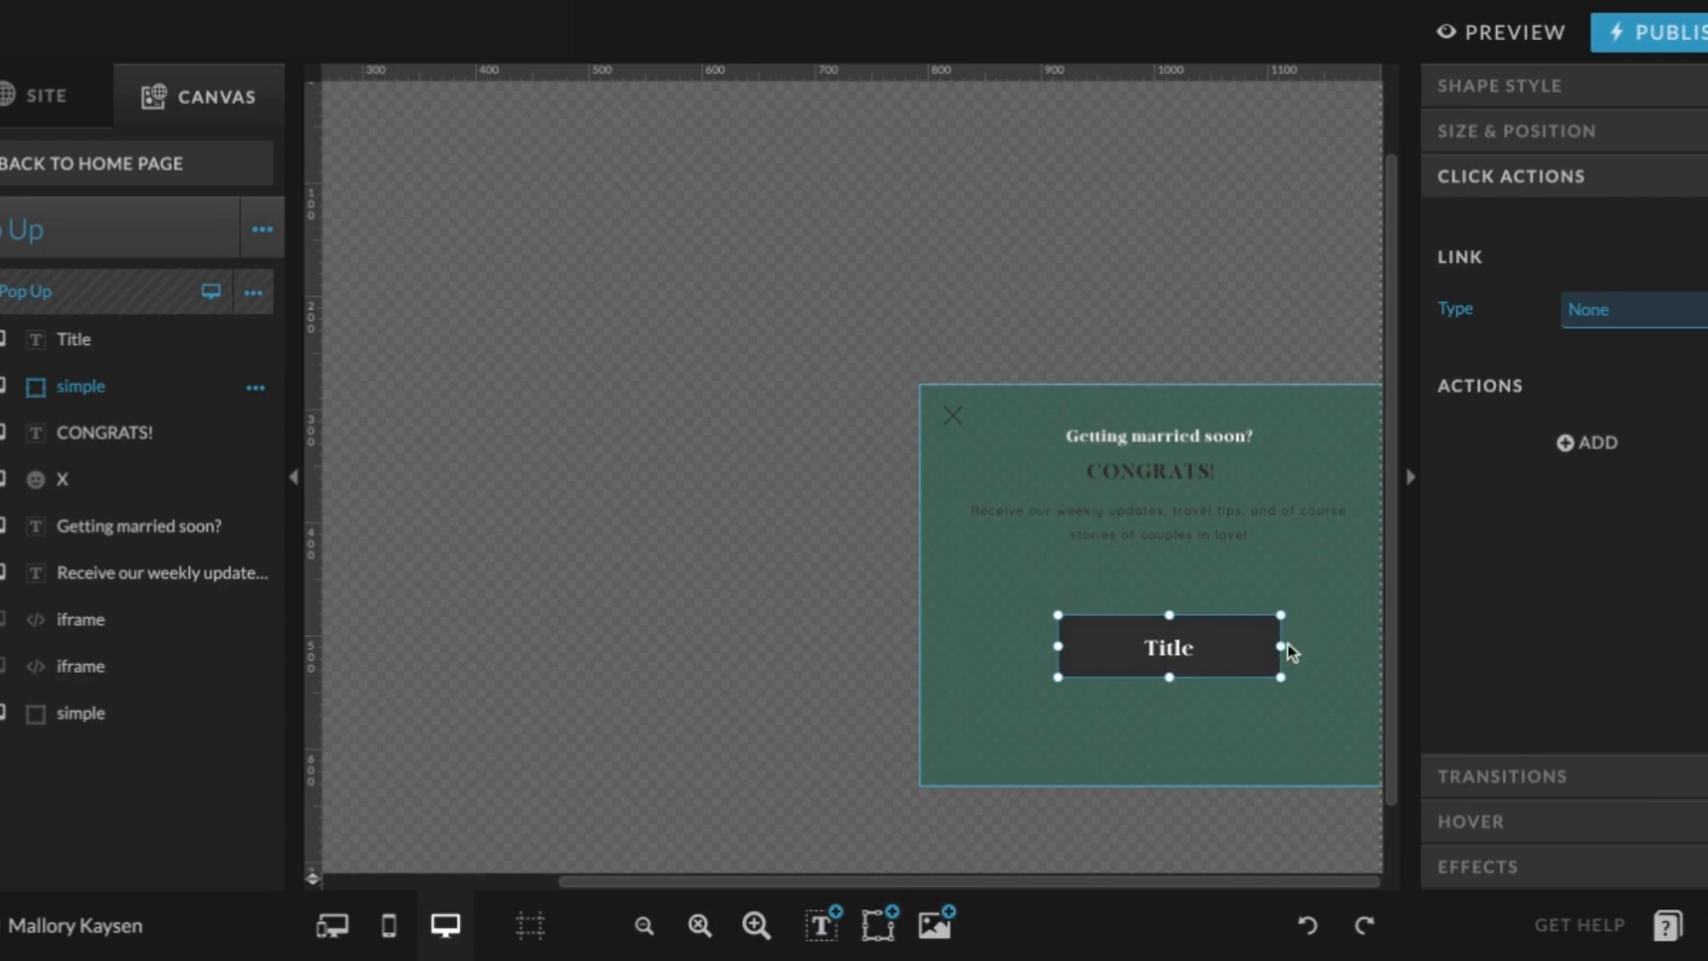
pyautogui.moveTo(1011, 599)
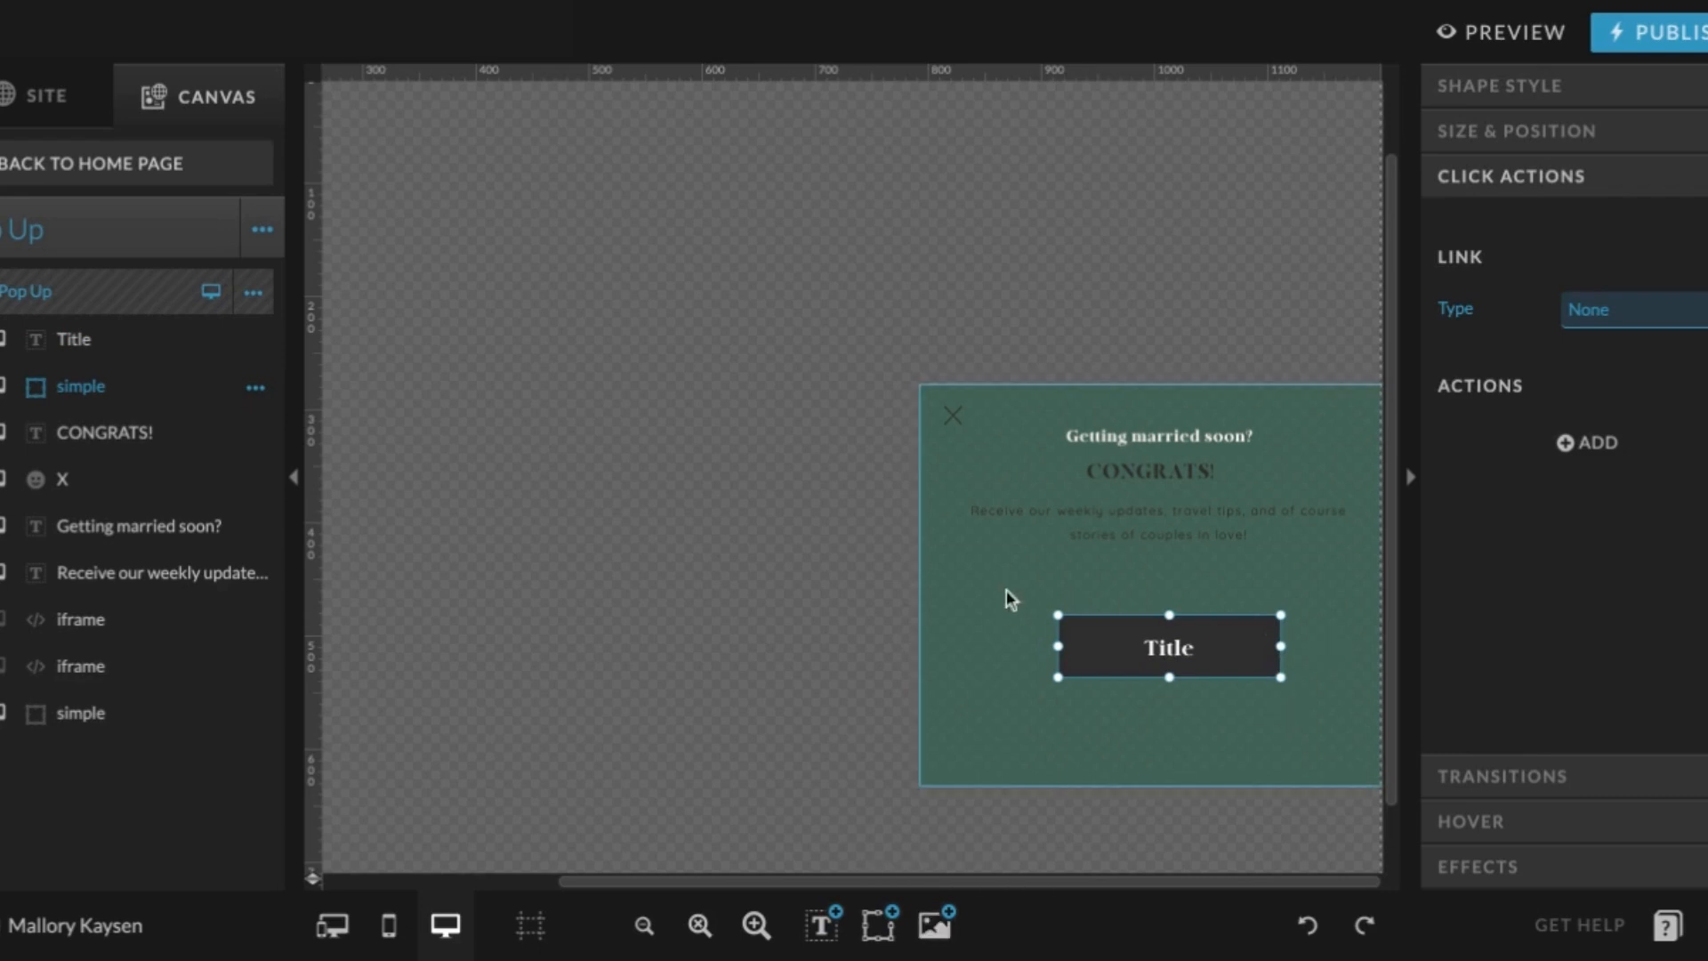
pyautogui.moveTo(933, 927)
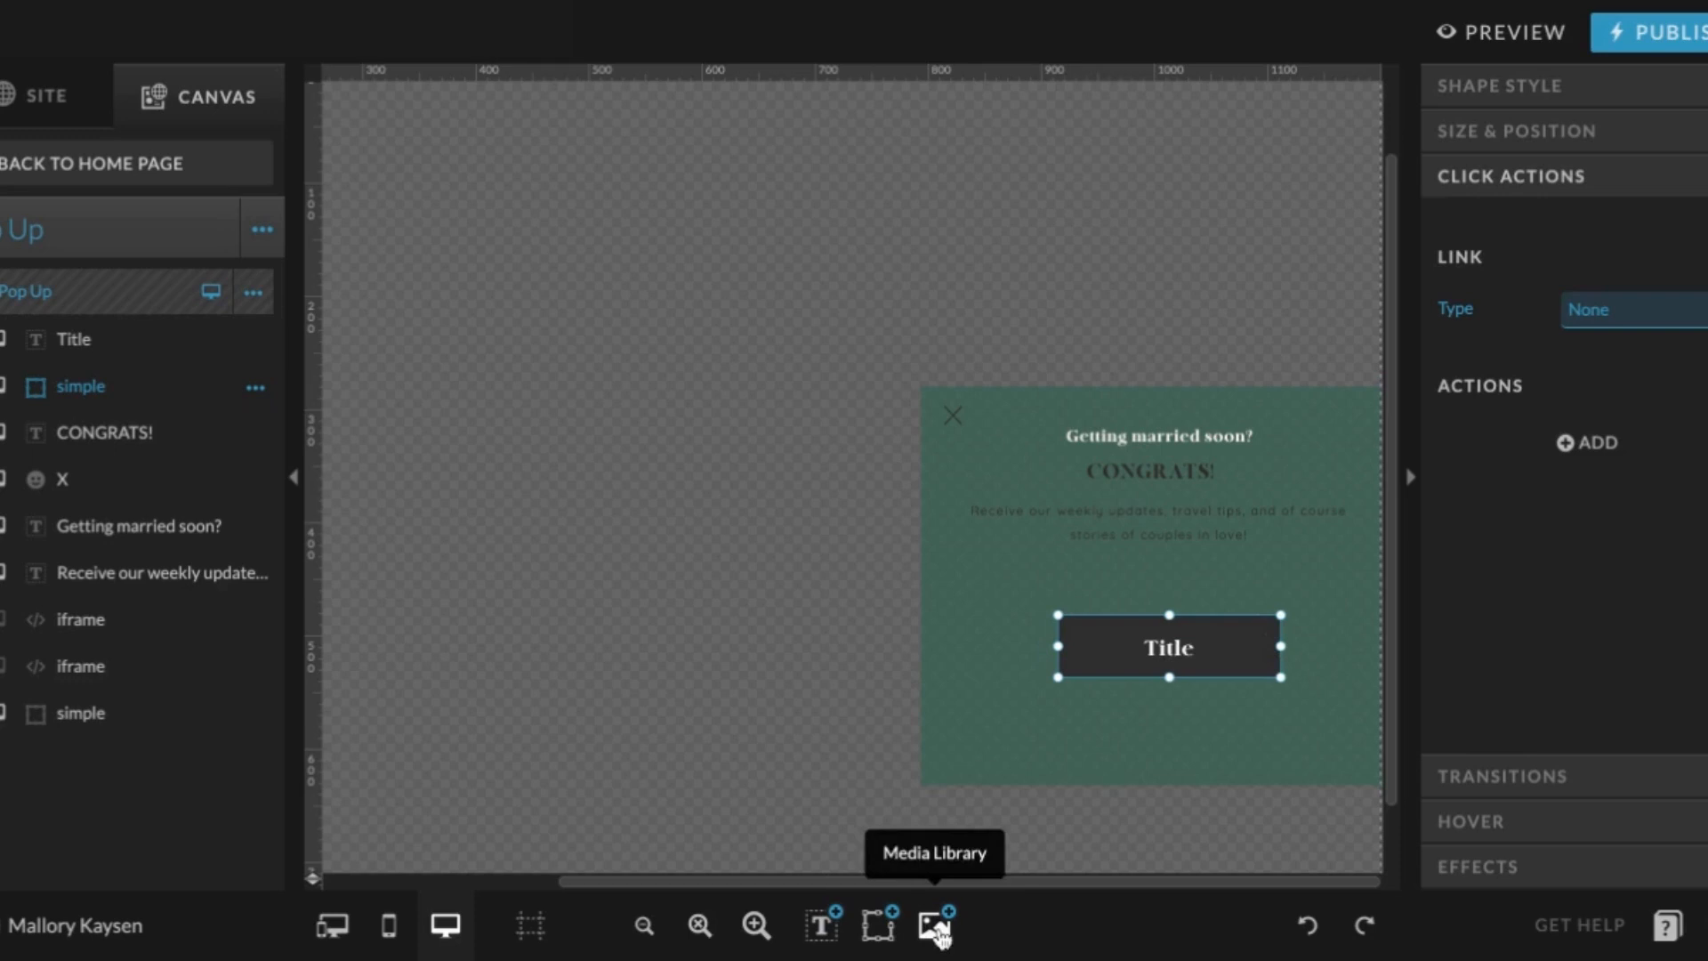
pyautogui.moveTo(1027, 696)
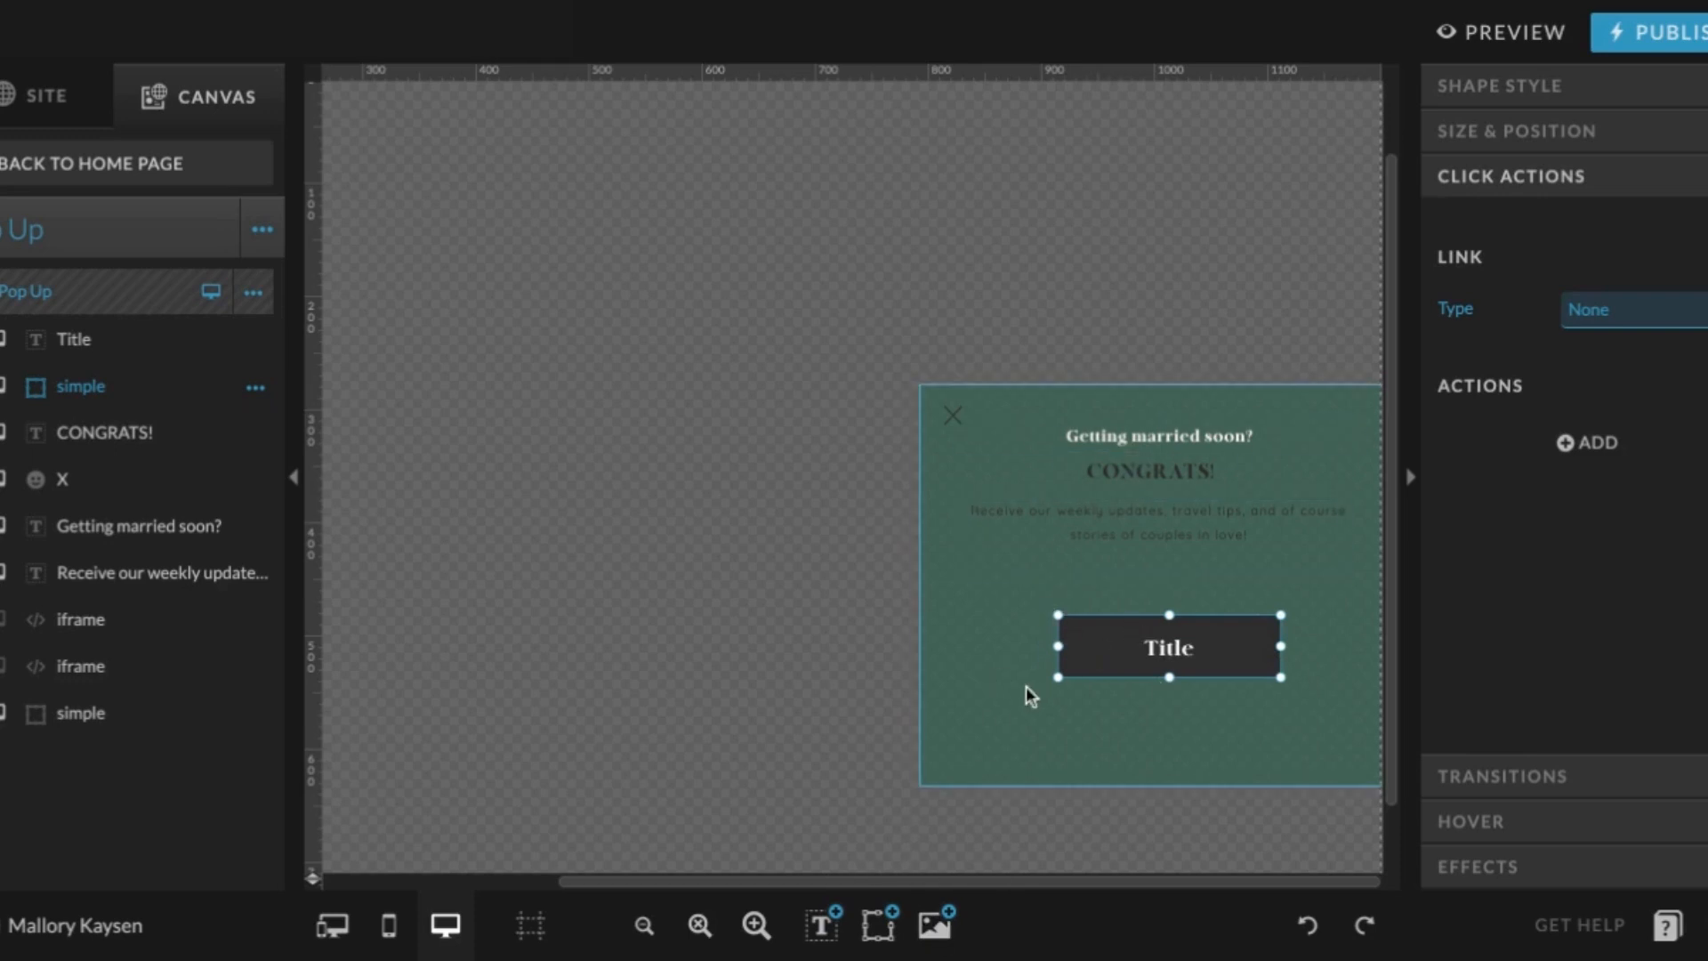
pyautogui.moveTo(965, 265)
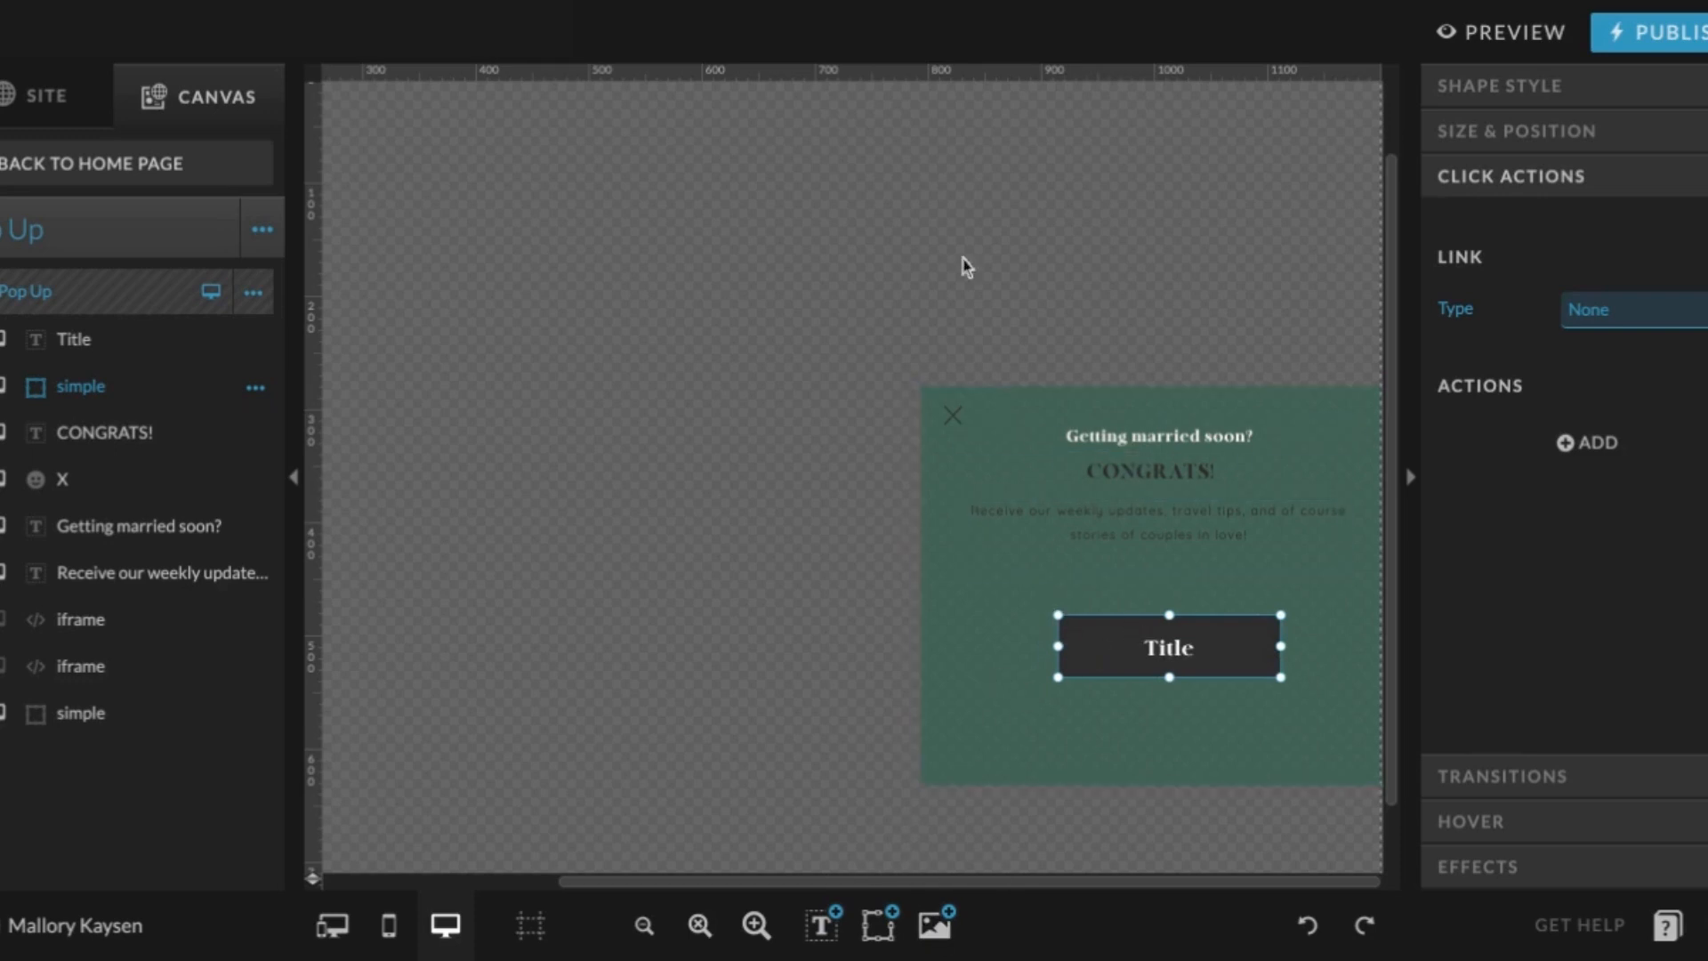
# Give the X icon a Hide Site Canvas action for this canvas, then return Home
pyautogui.click(51, 479)
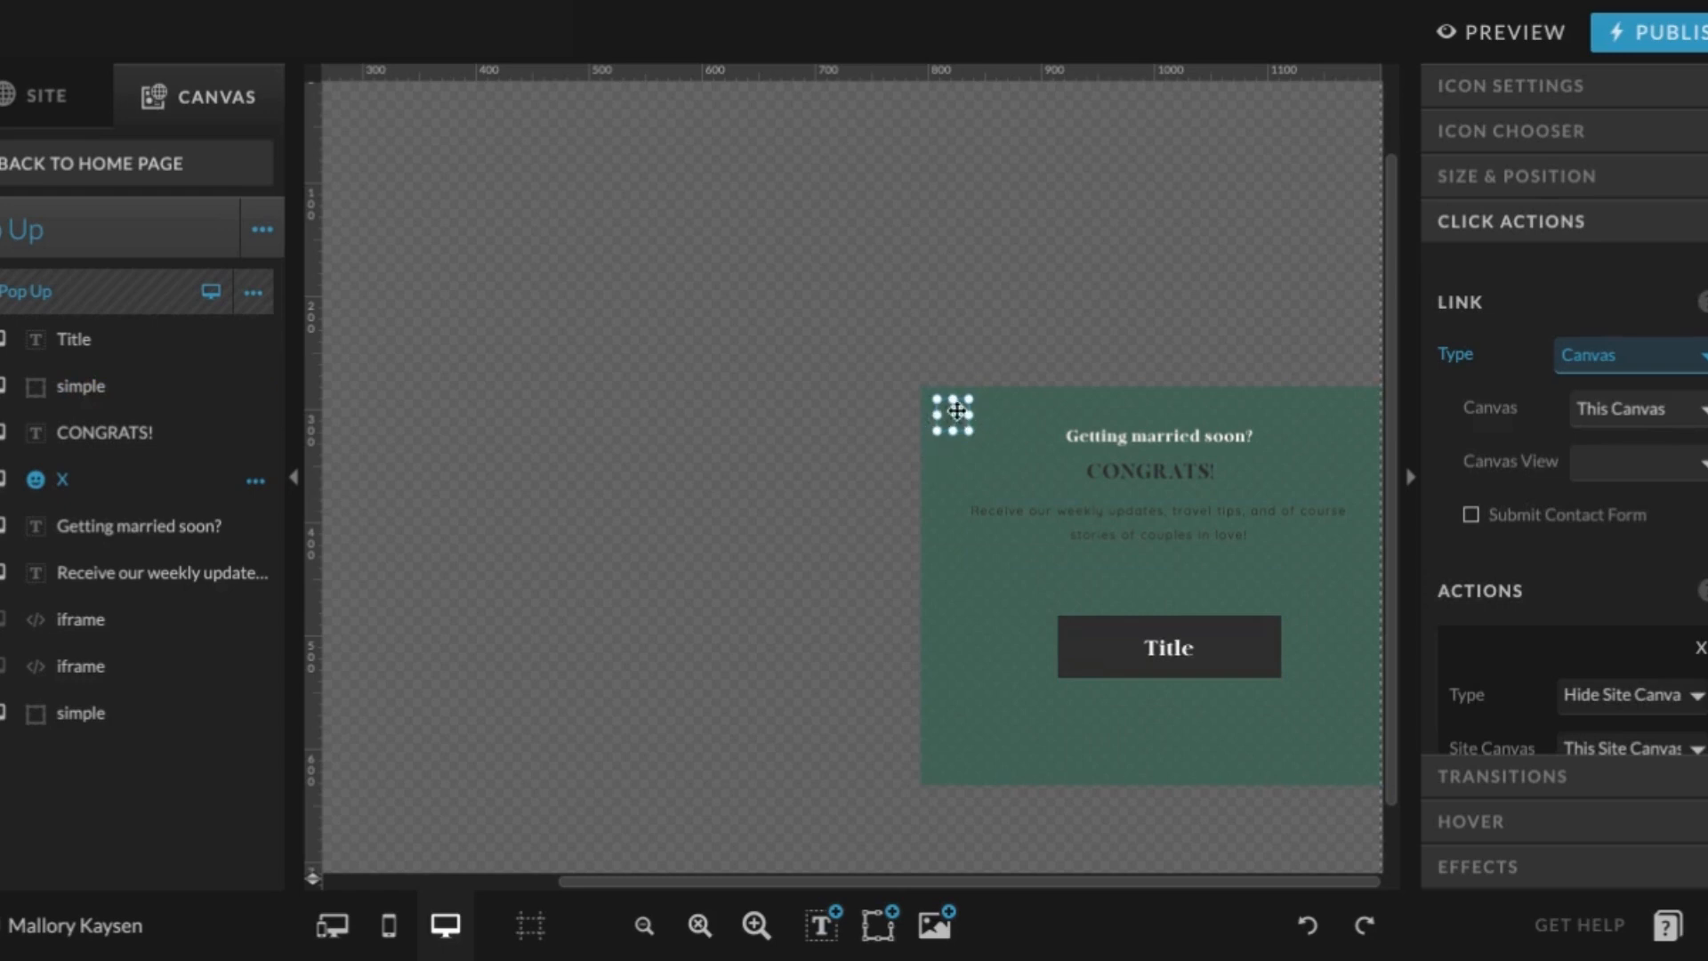
pyautogui.moveTo(959, 433)
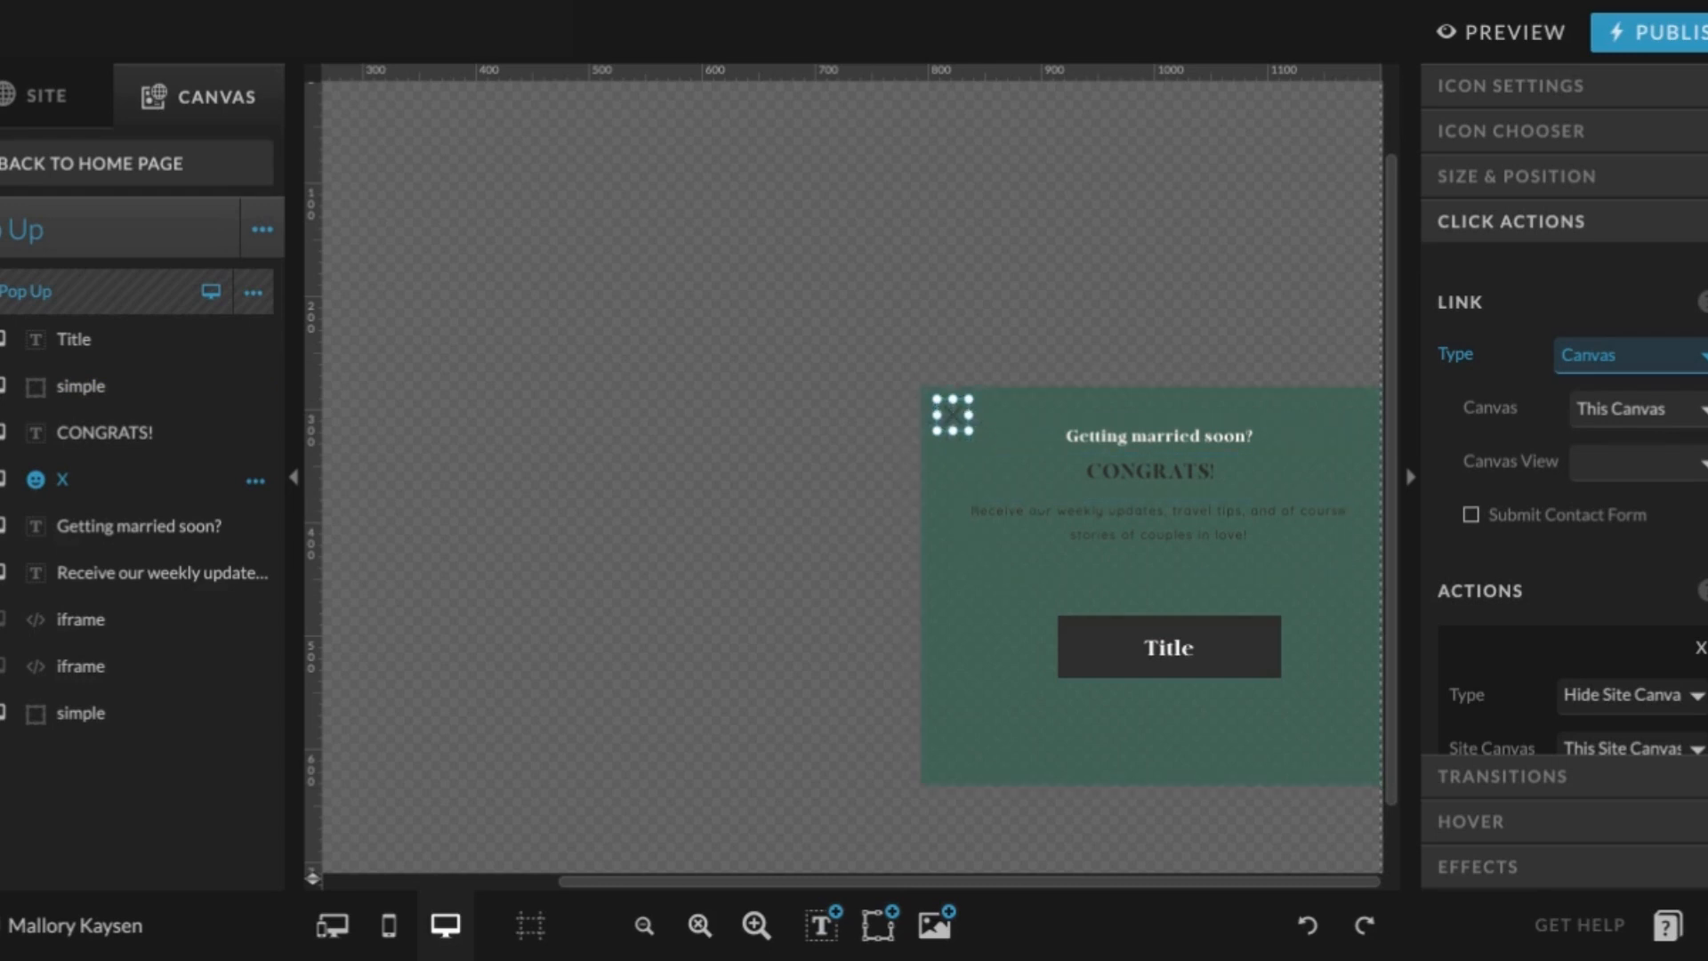
pyautogui.moveTo(1648, 646)
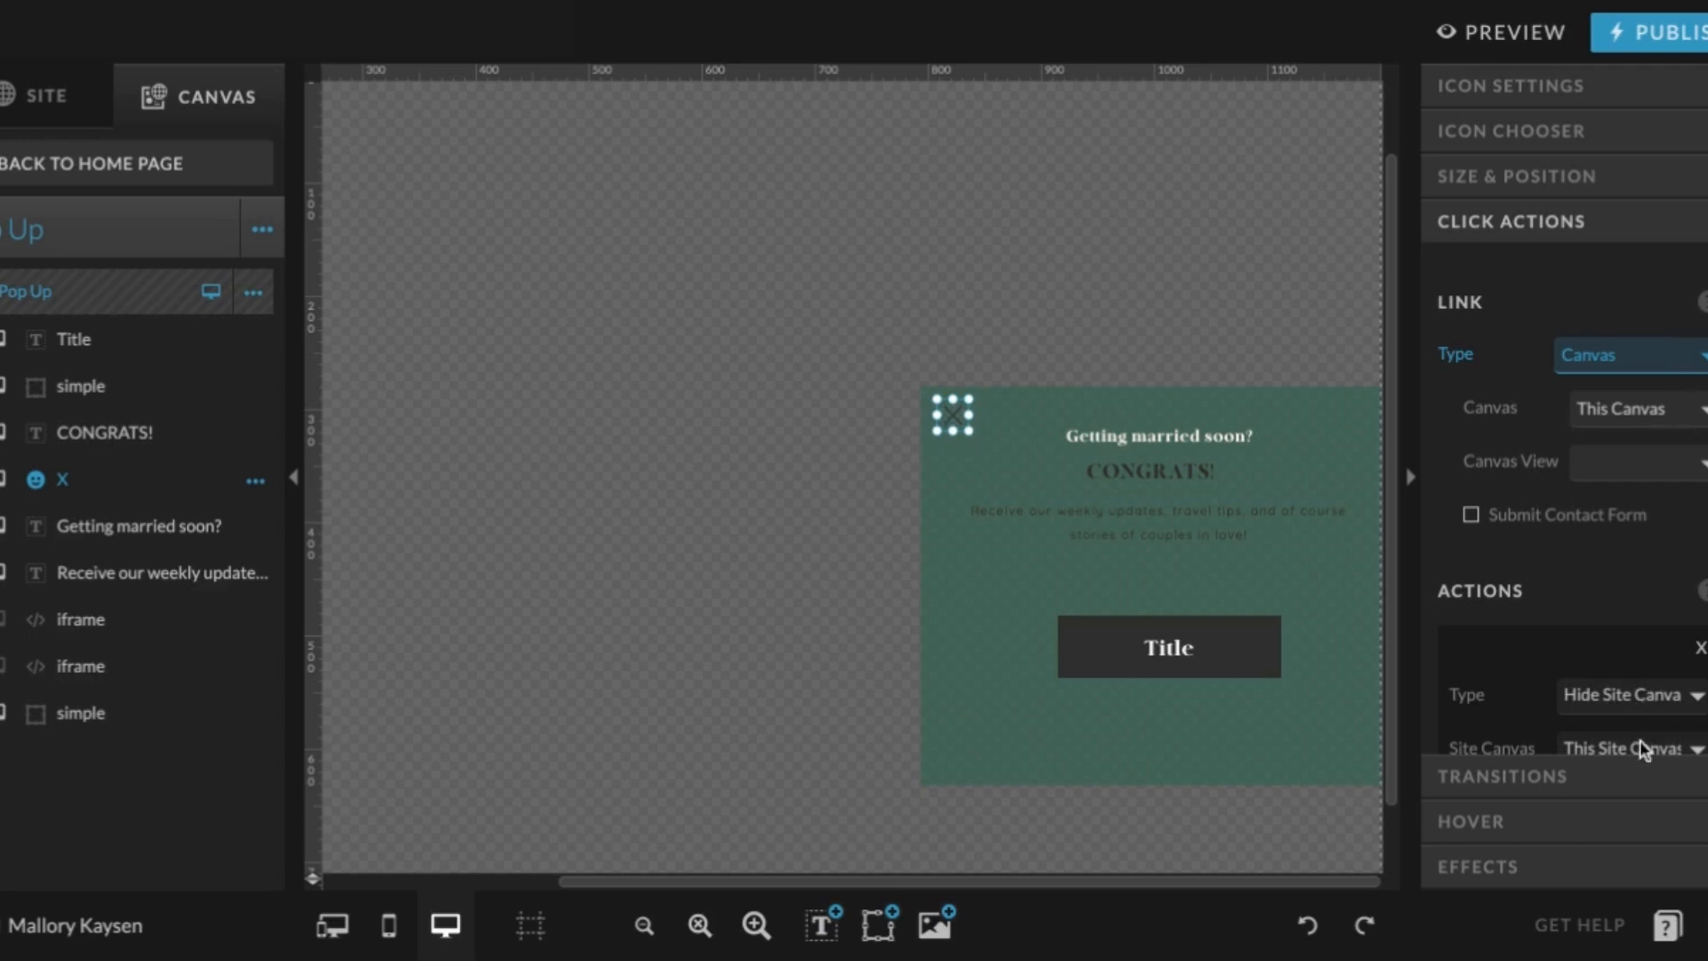
pyautogui.scroll(-3)
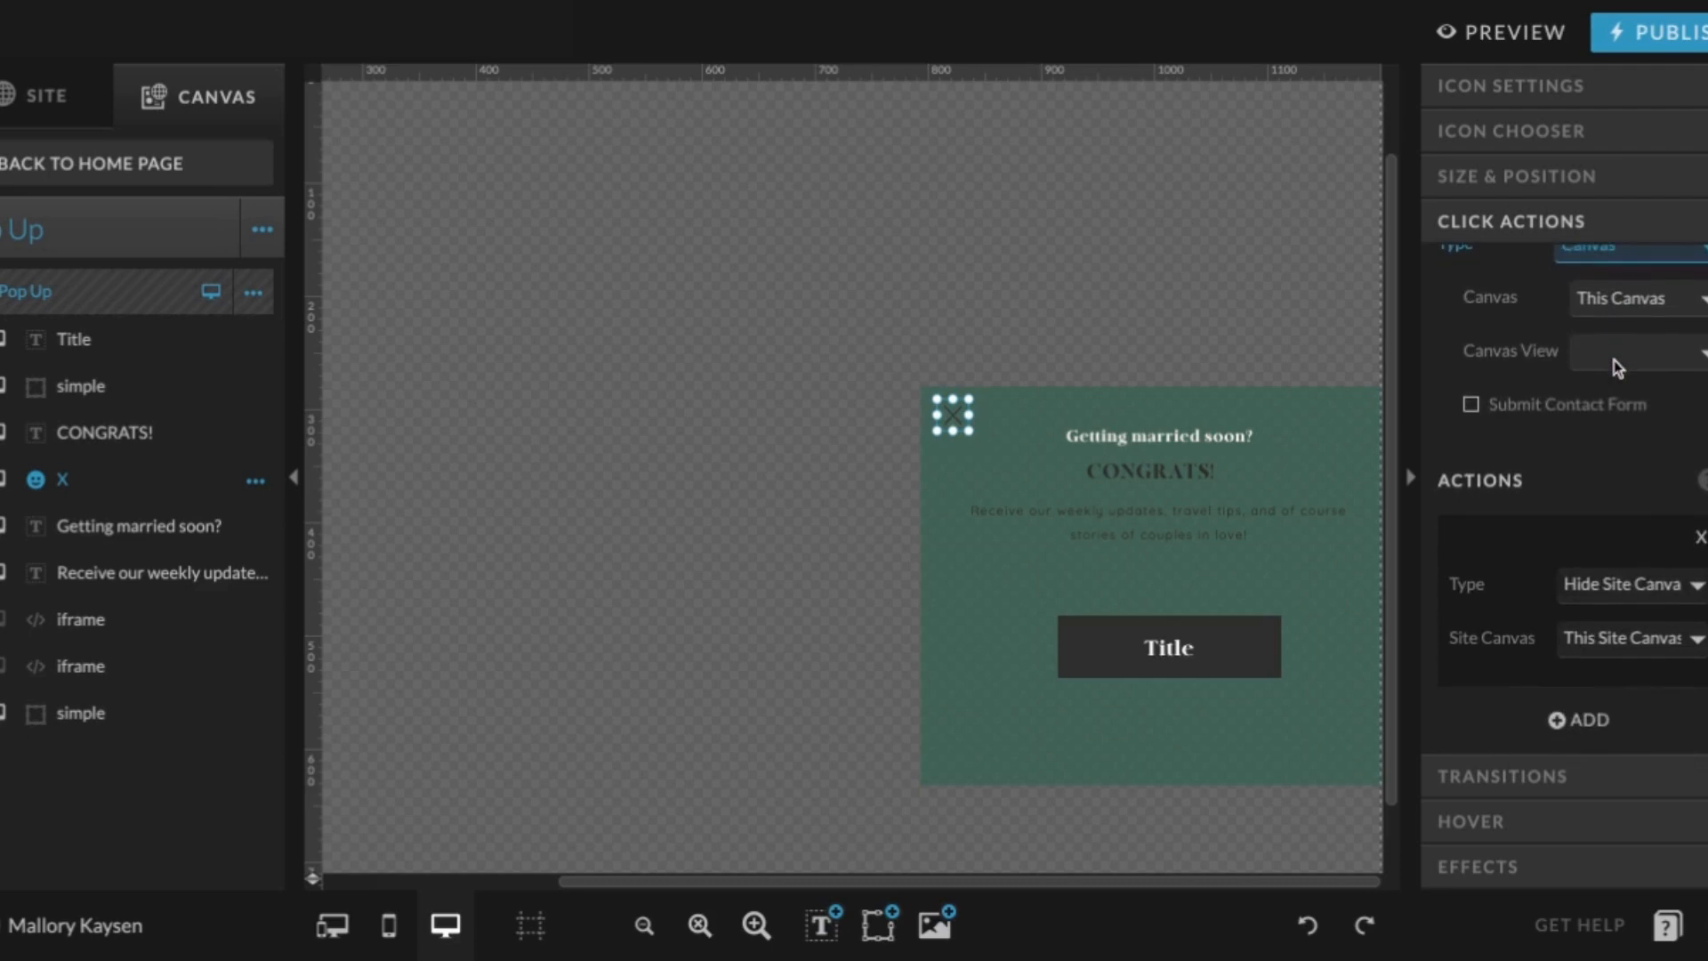
pyautogui.moveTo(896, 489)
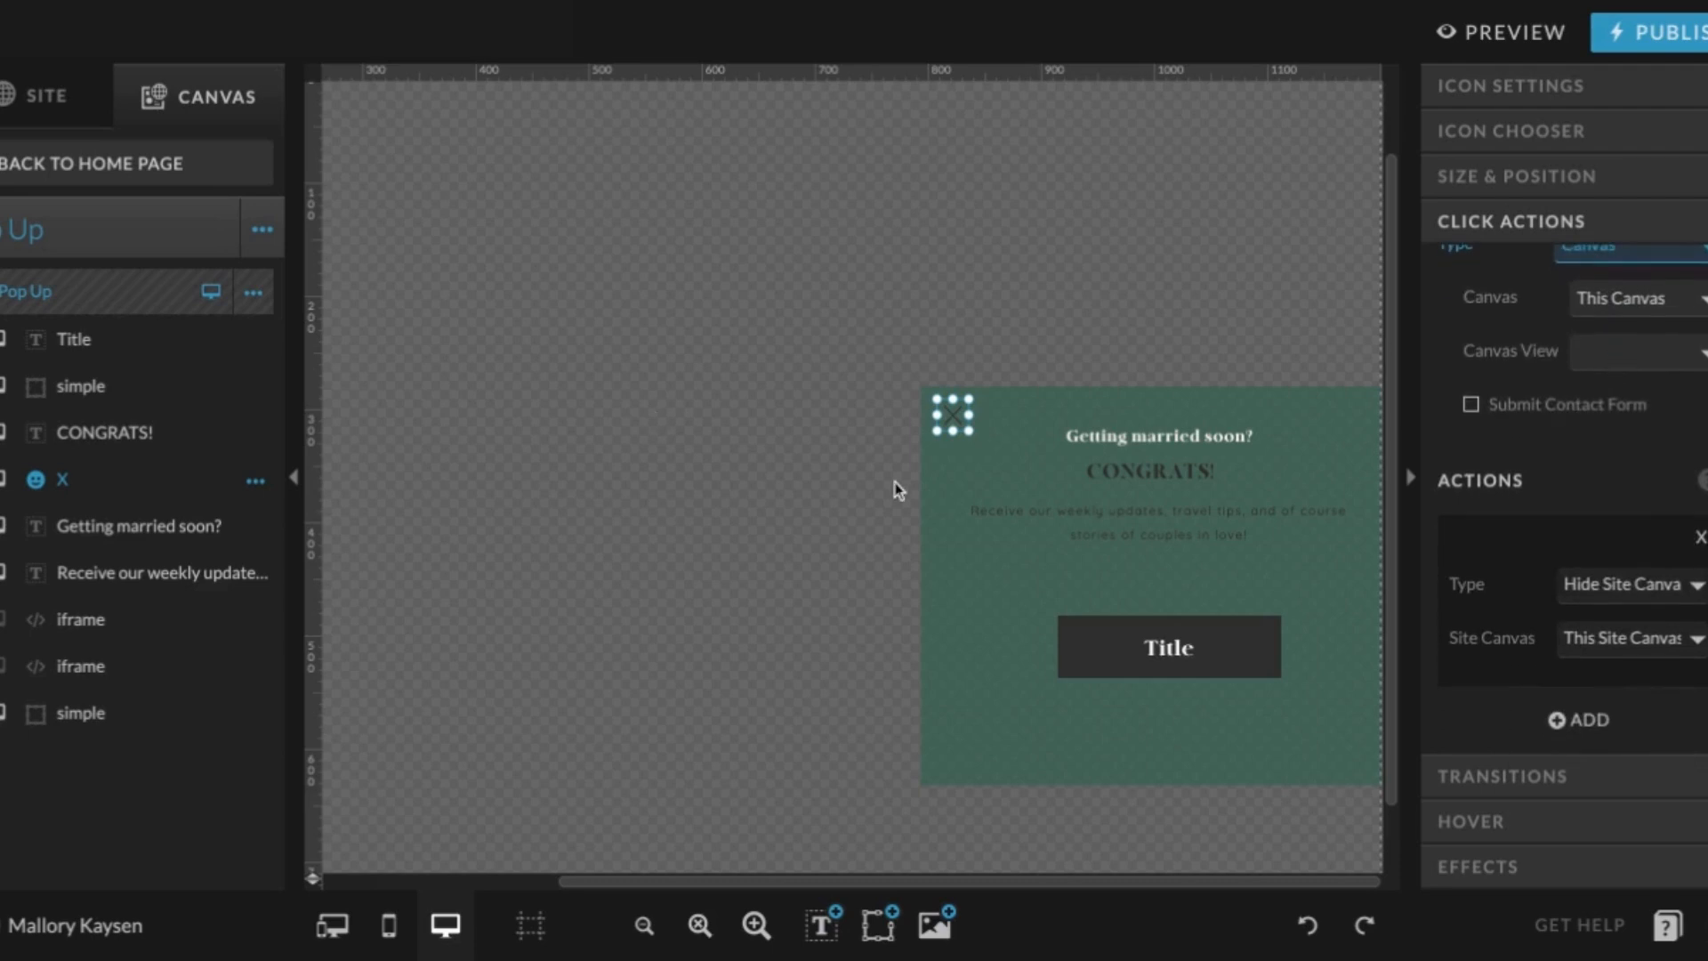
pyautogui.click(89, 163)
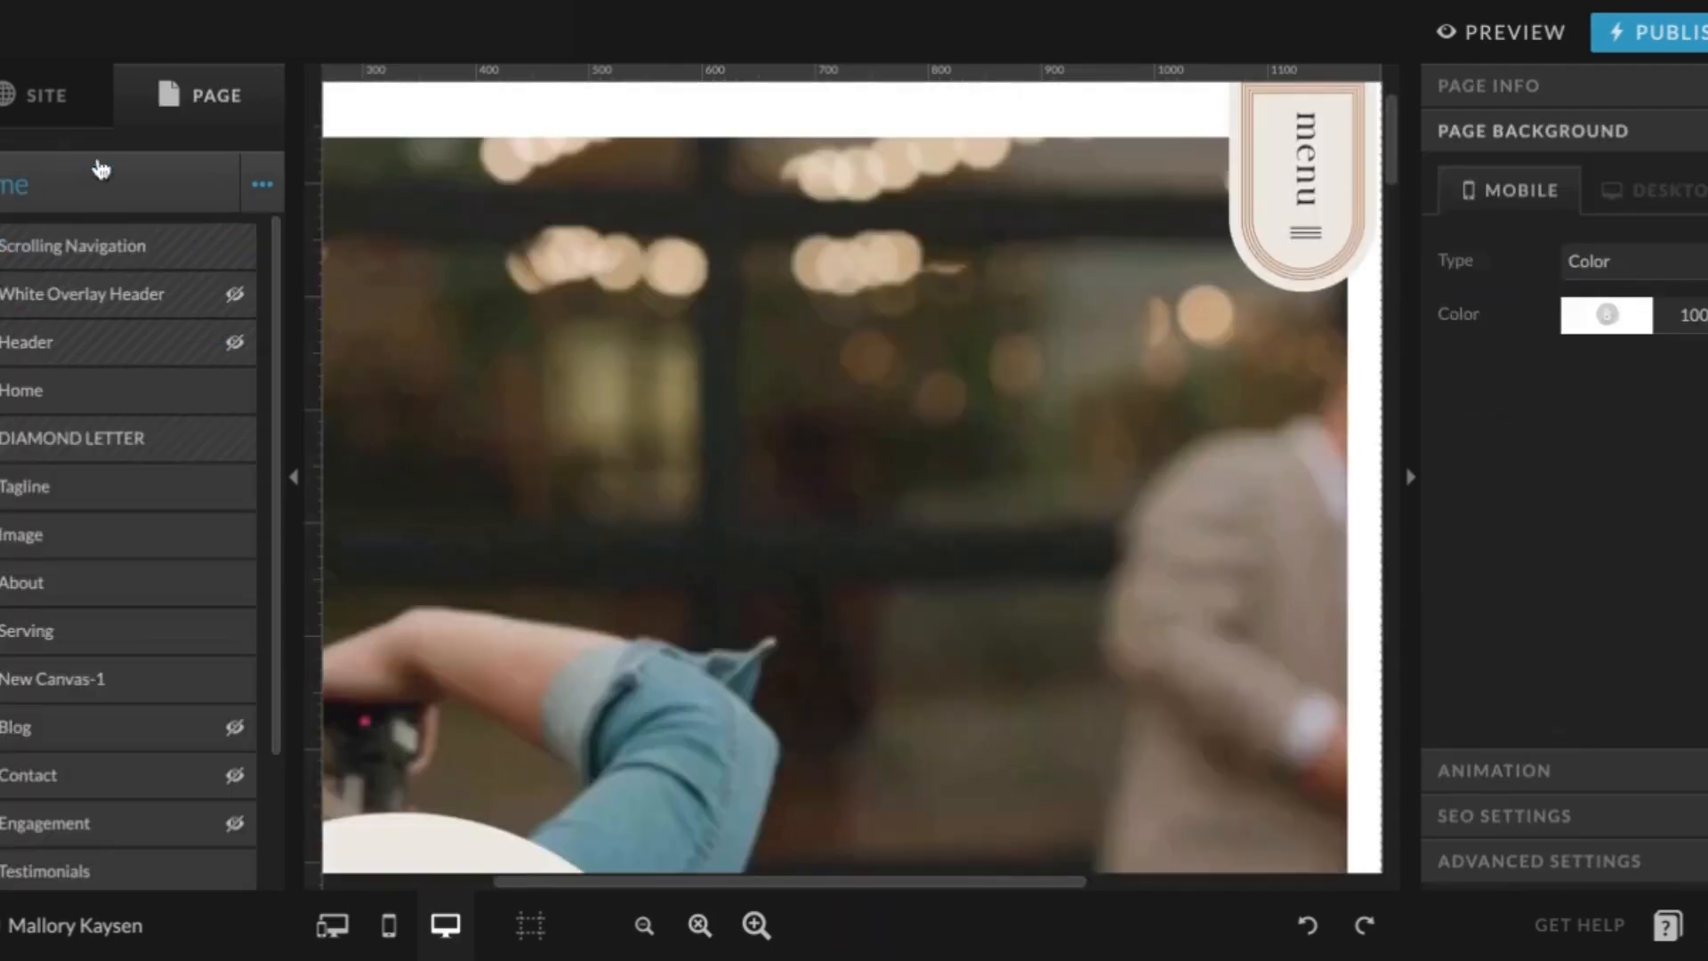
pyautogui.moveTo(643, 948)
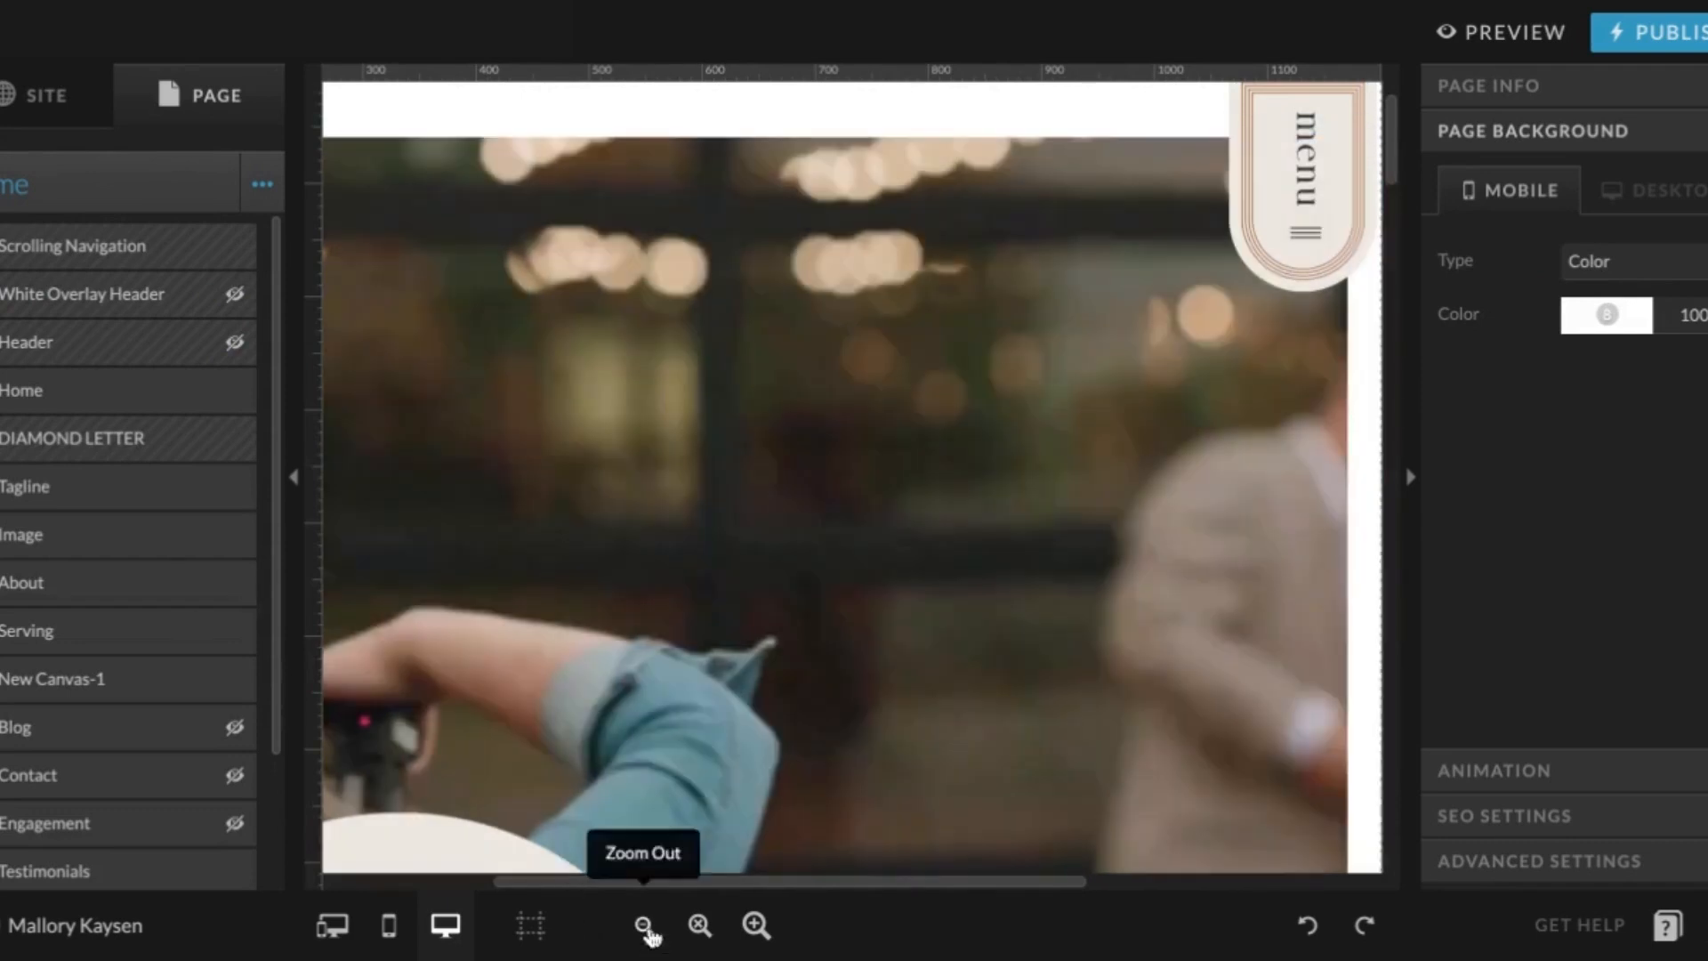
# Zoom out on the home page and open the add-site-canvas chooser
pyautogui.click(645, 950)
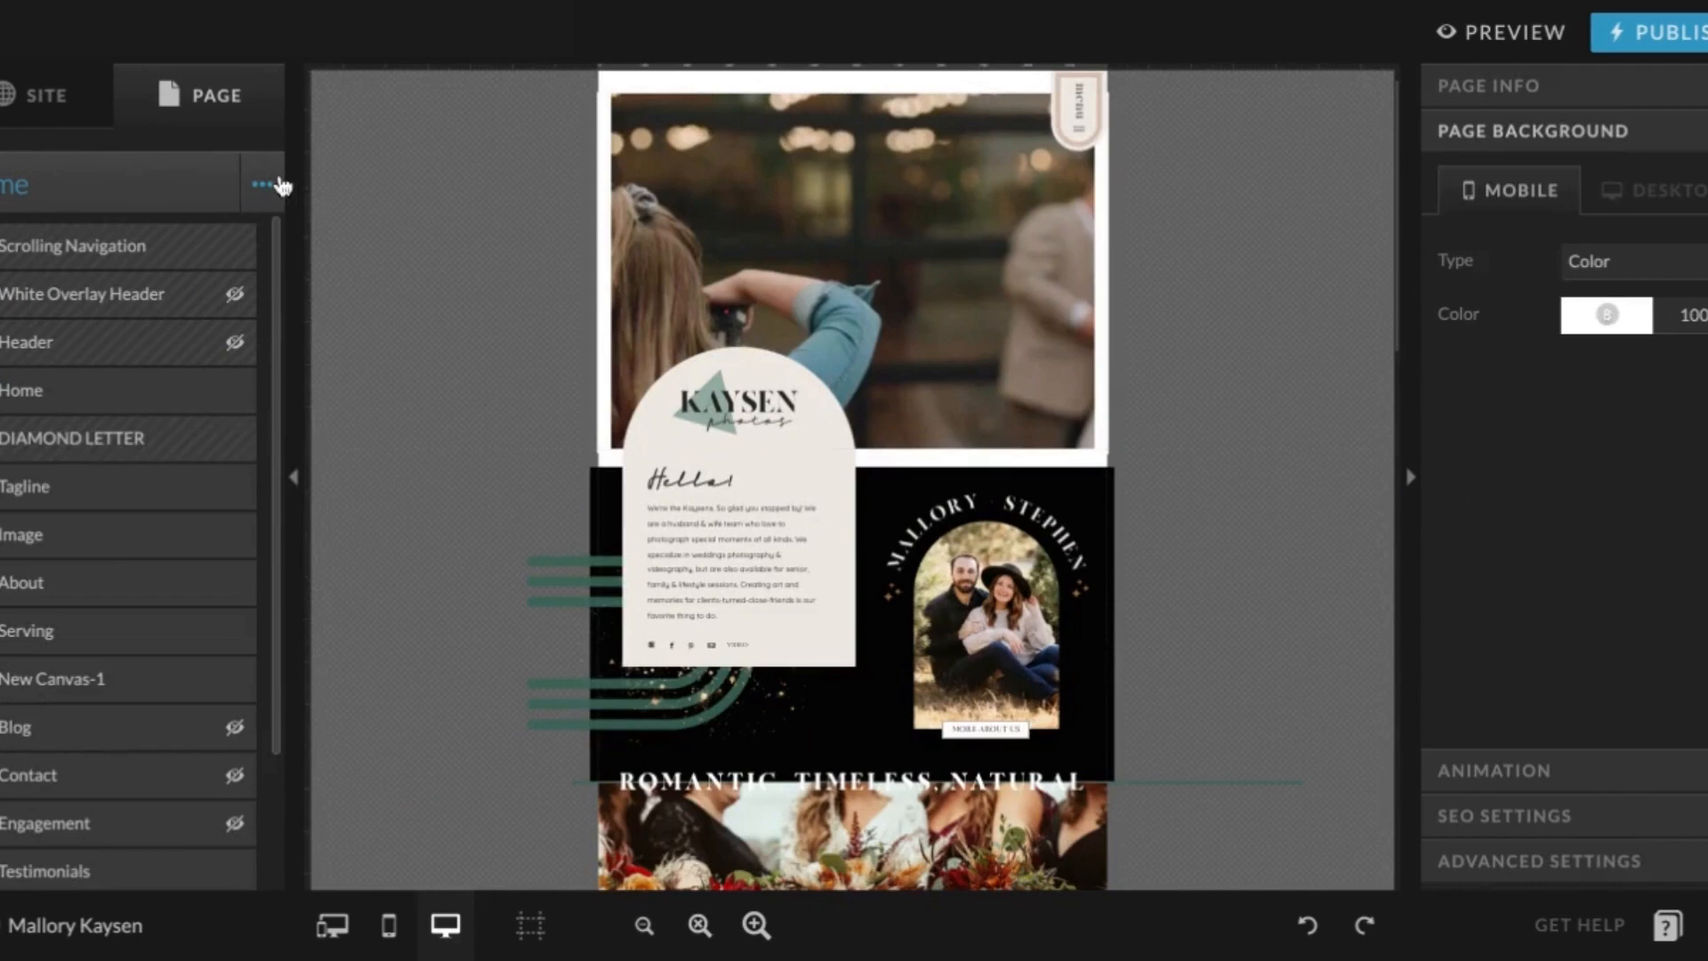
pyautogui.click(265, 184)
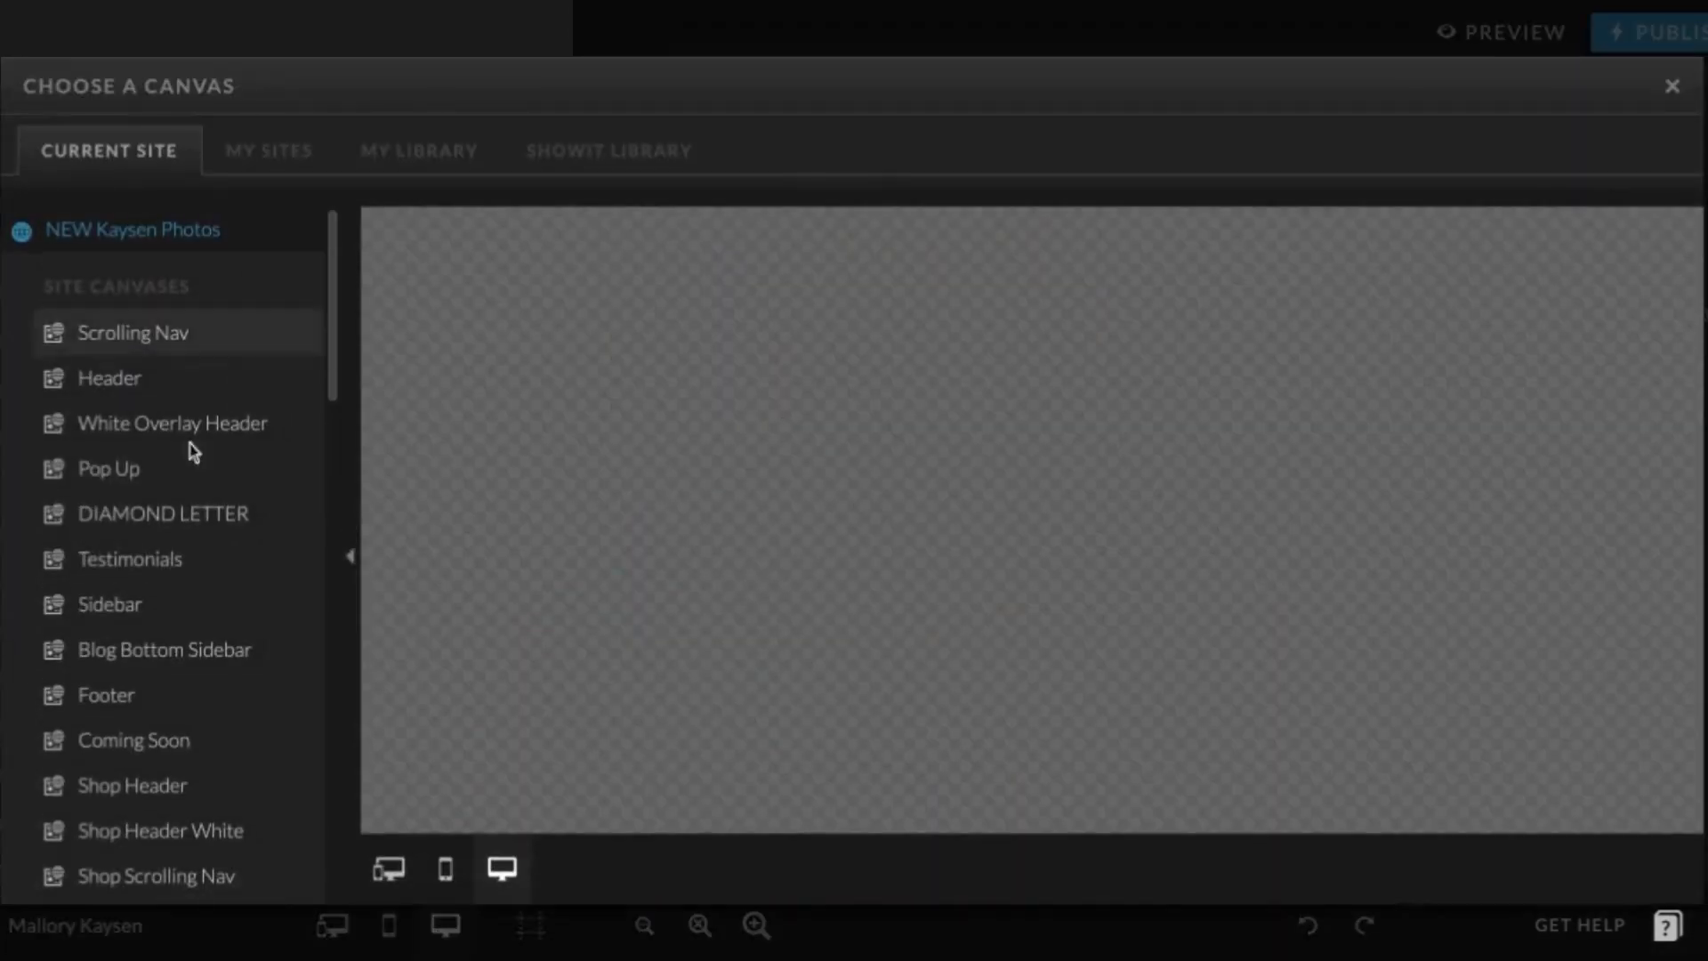
# Choose Pop Up from the Current Site canvas list
pyautogui.scroll(-3)
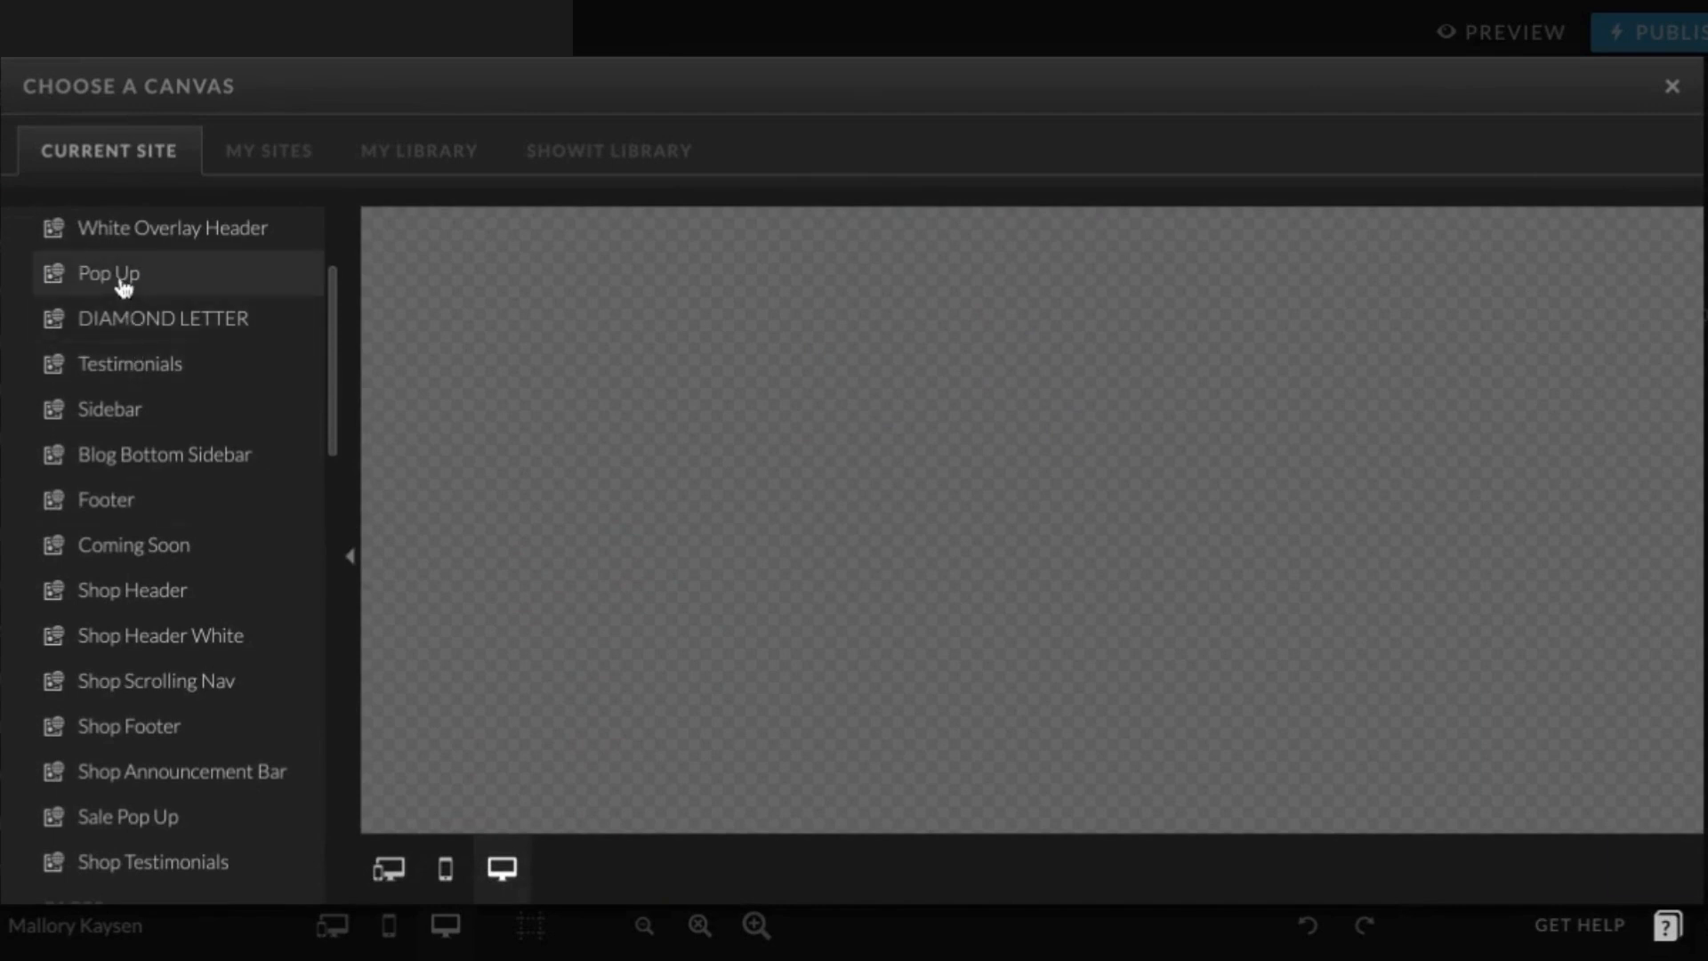
pyautogui.click(106, 273)
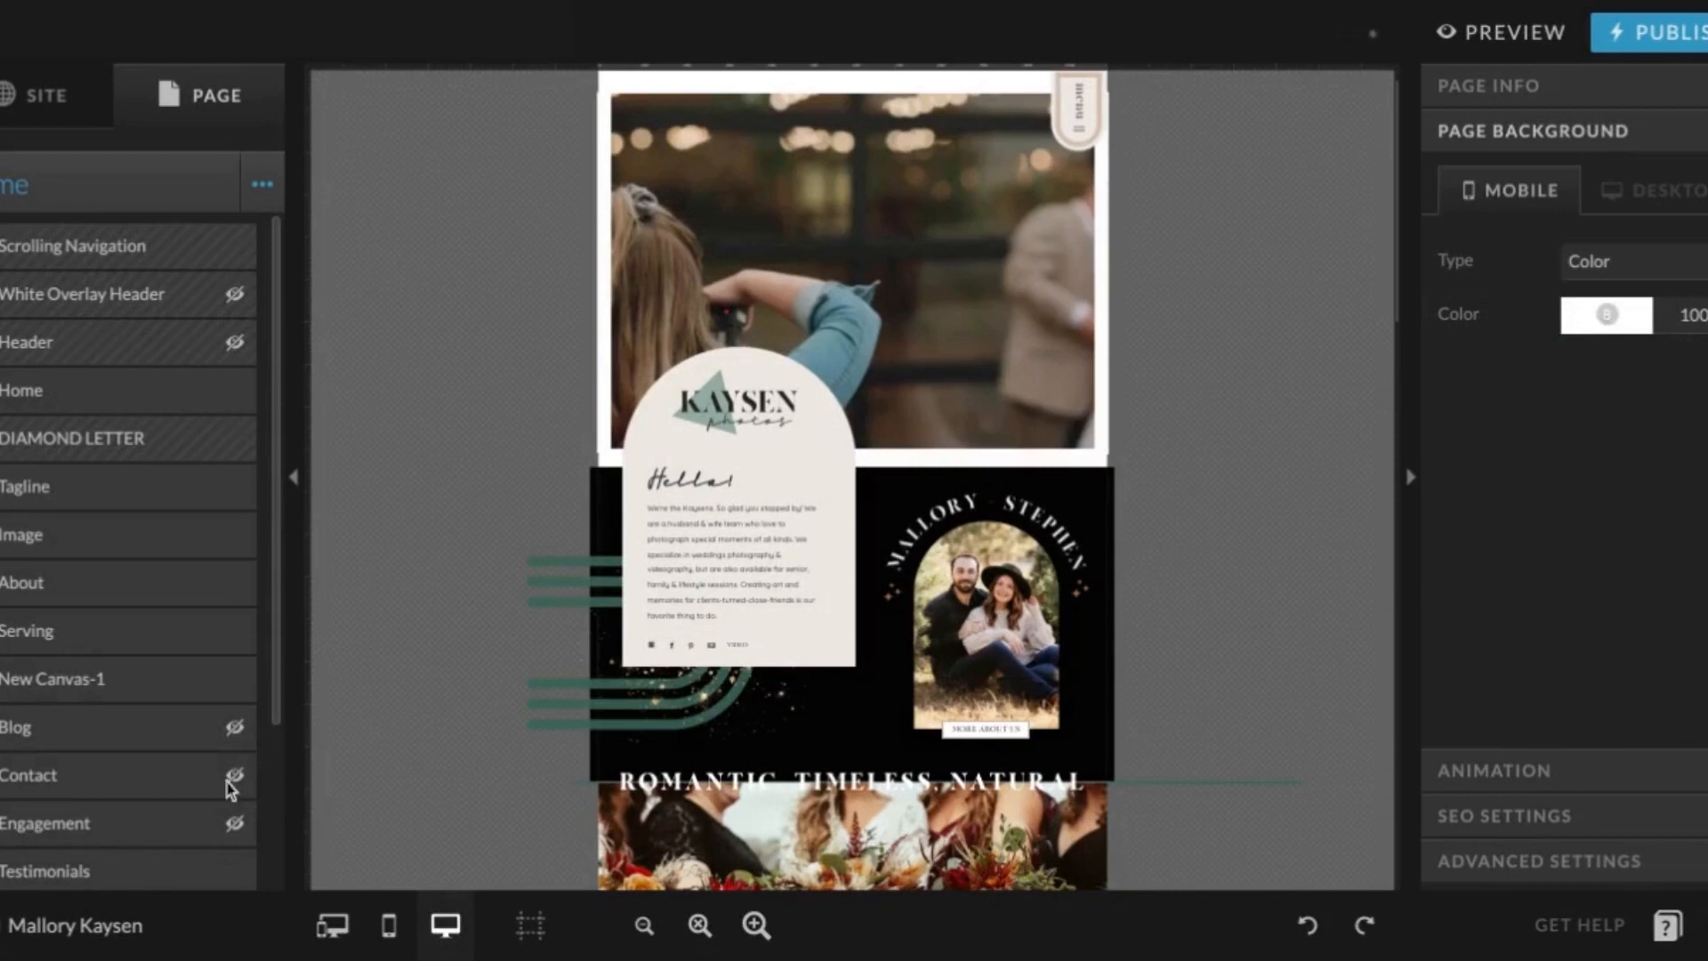
pyautogui.scroll(-3)
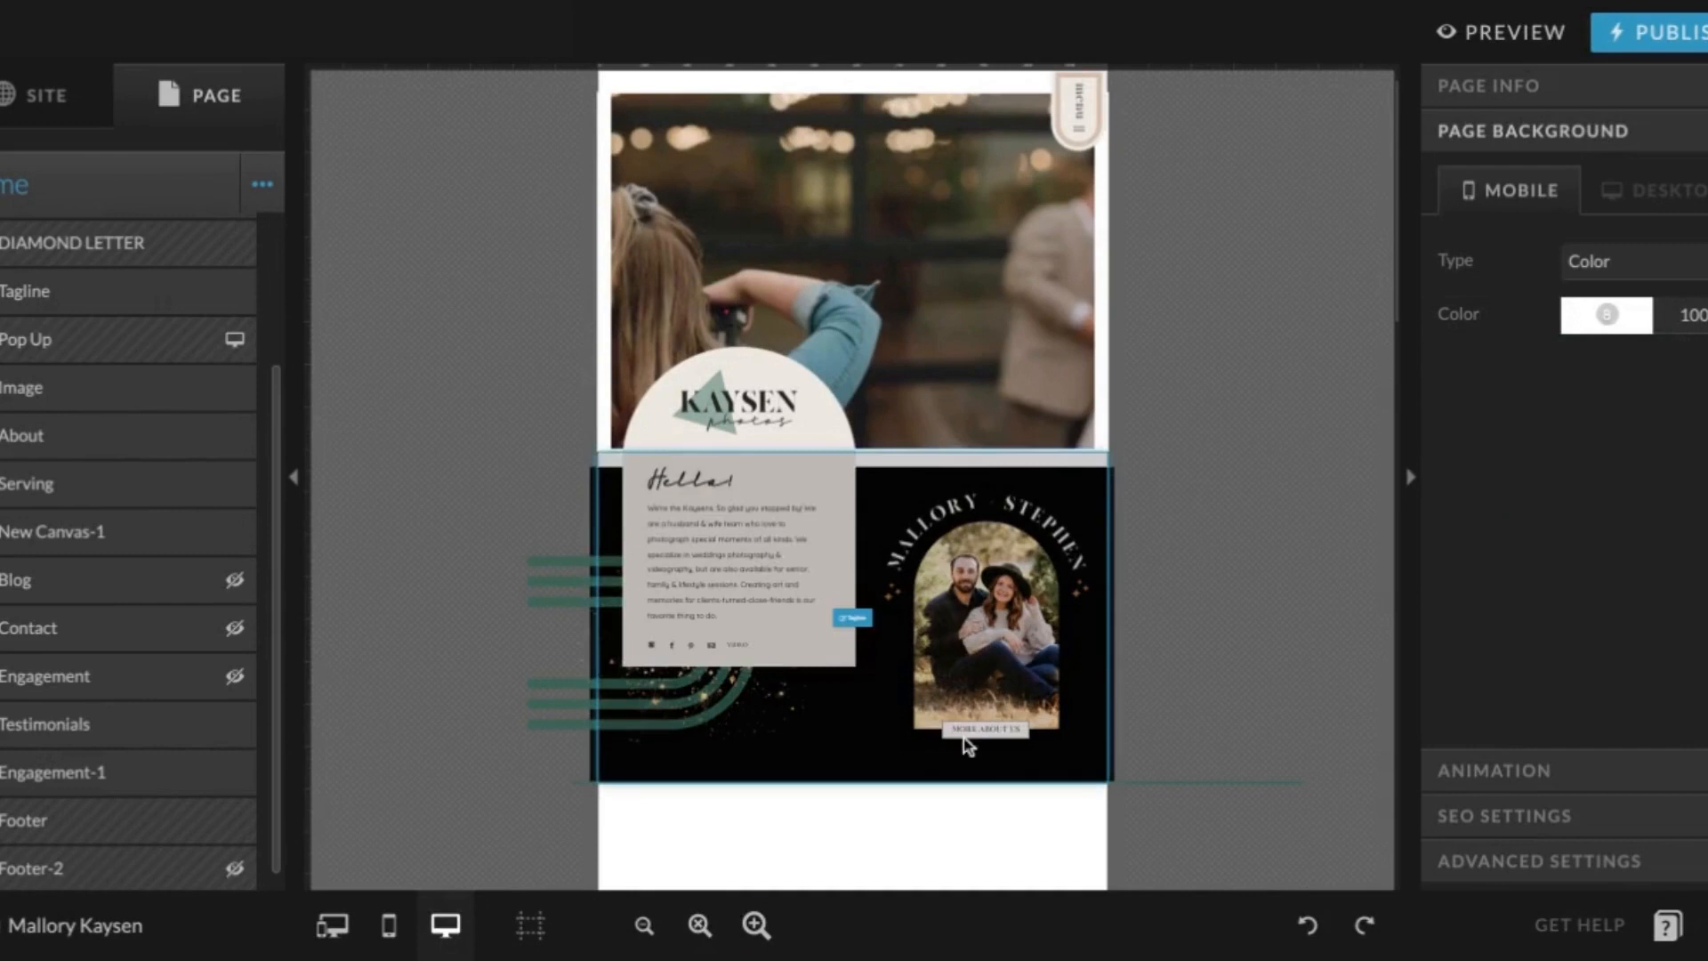
pyautogui.scroll(-3)
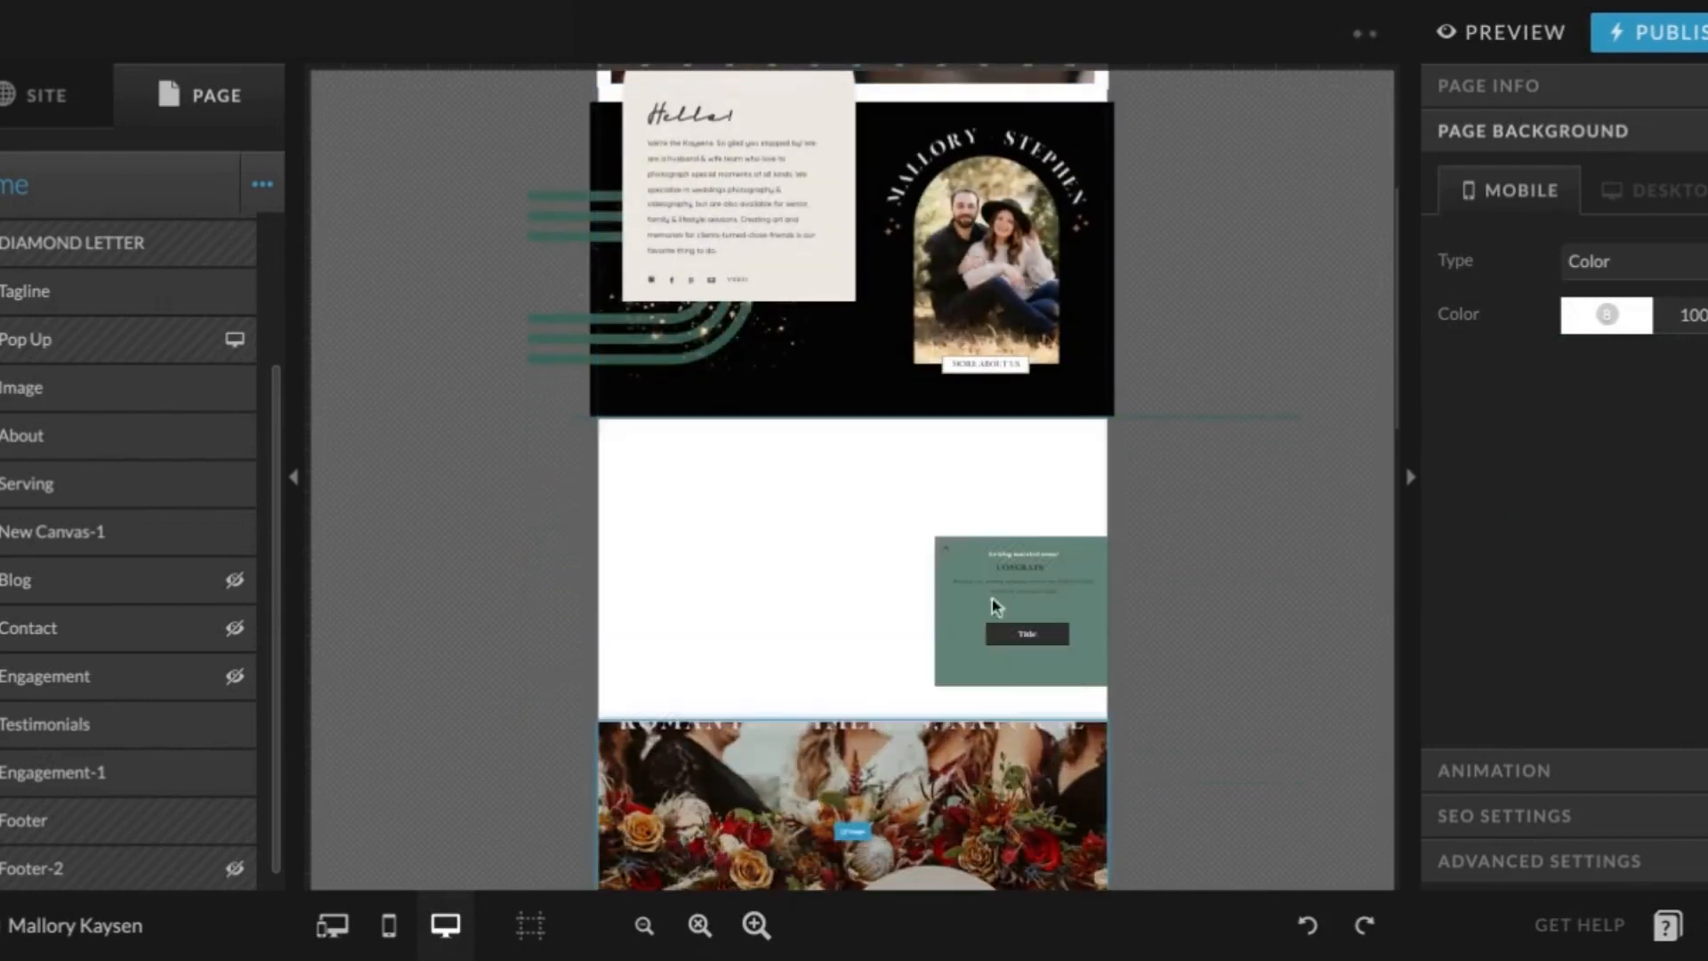
pyautogui.click(31, 340)
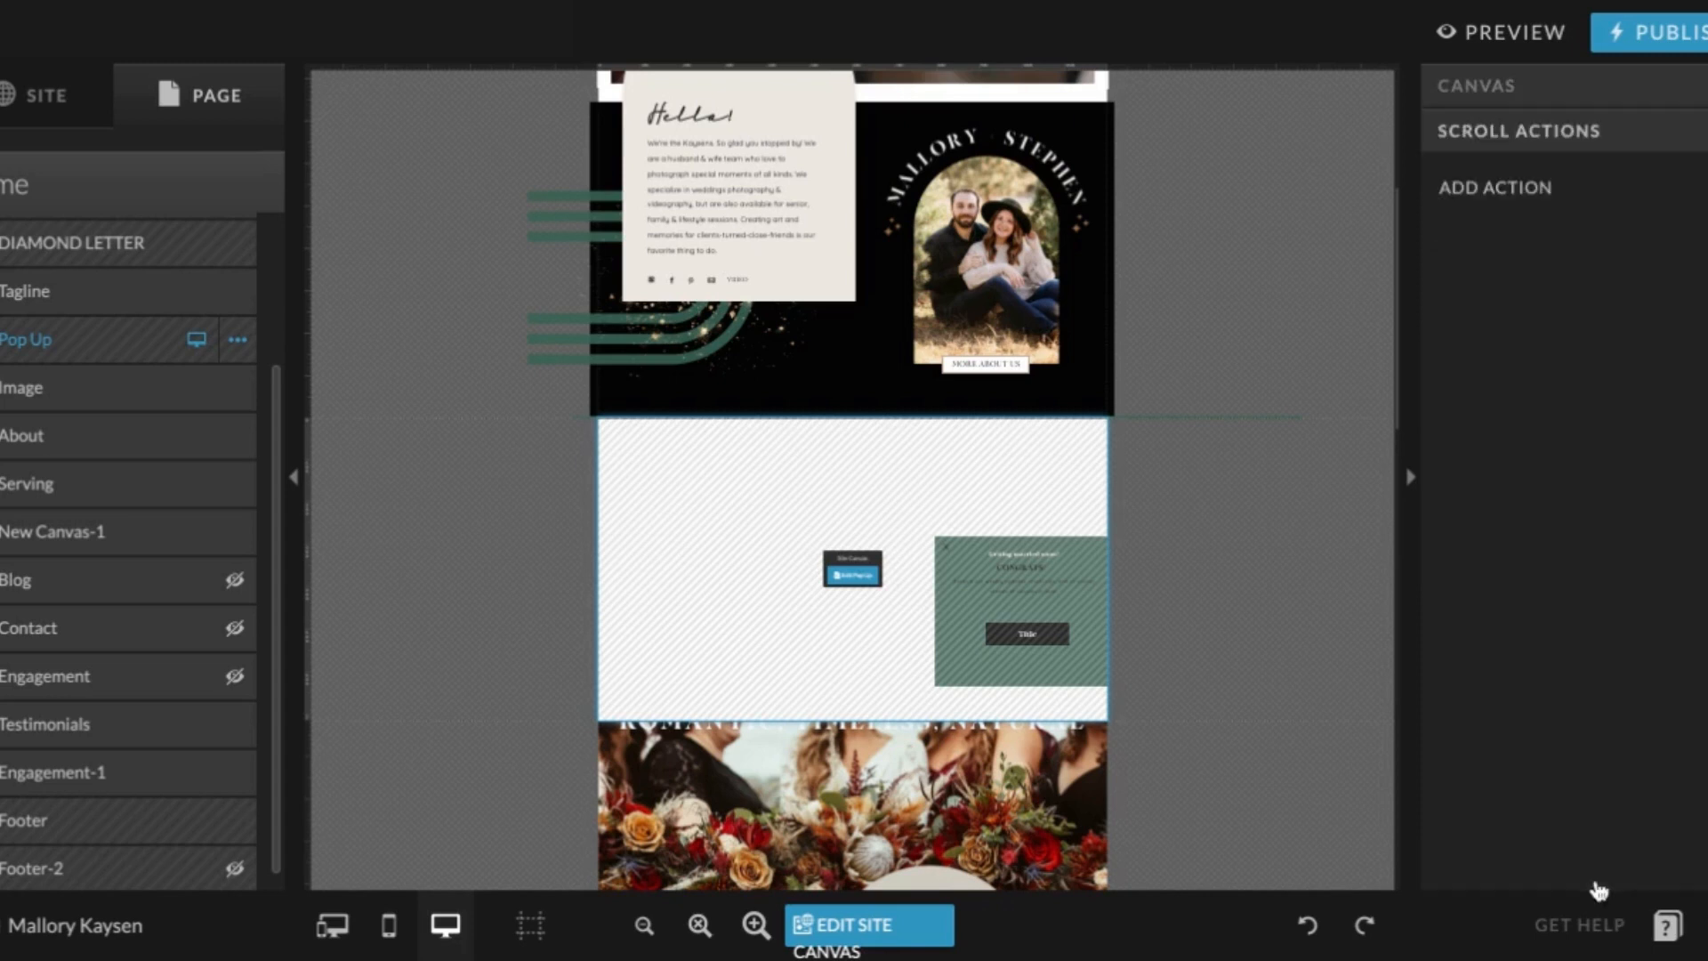
pyautogui.moveTo(1103, 557)
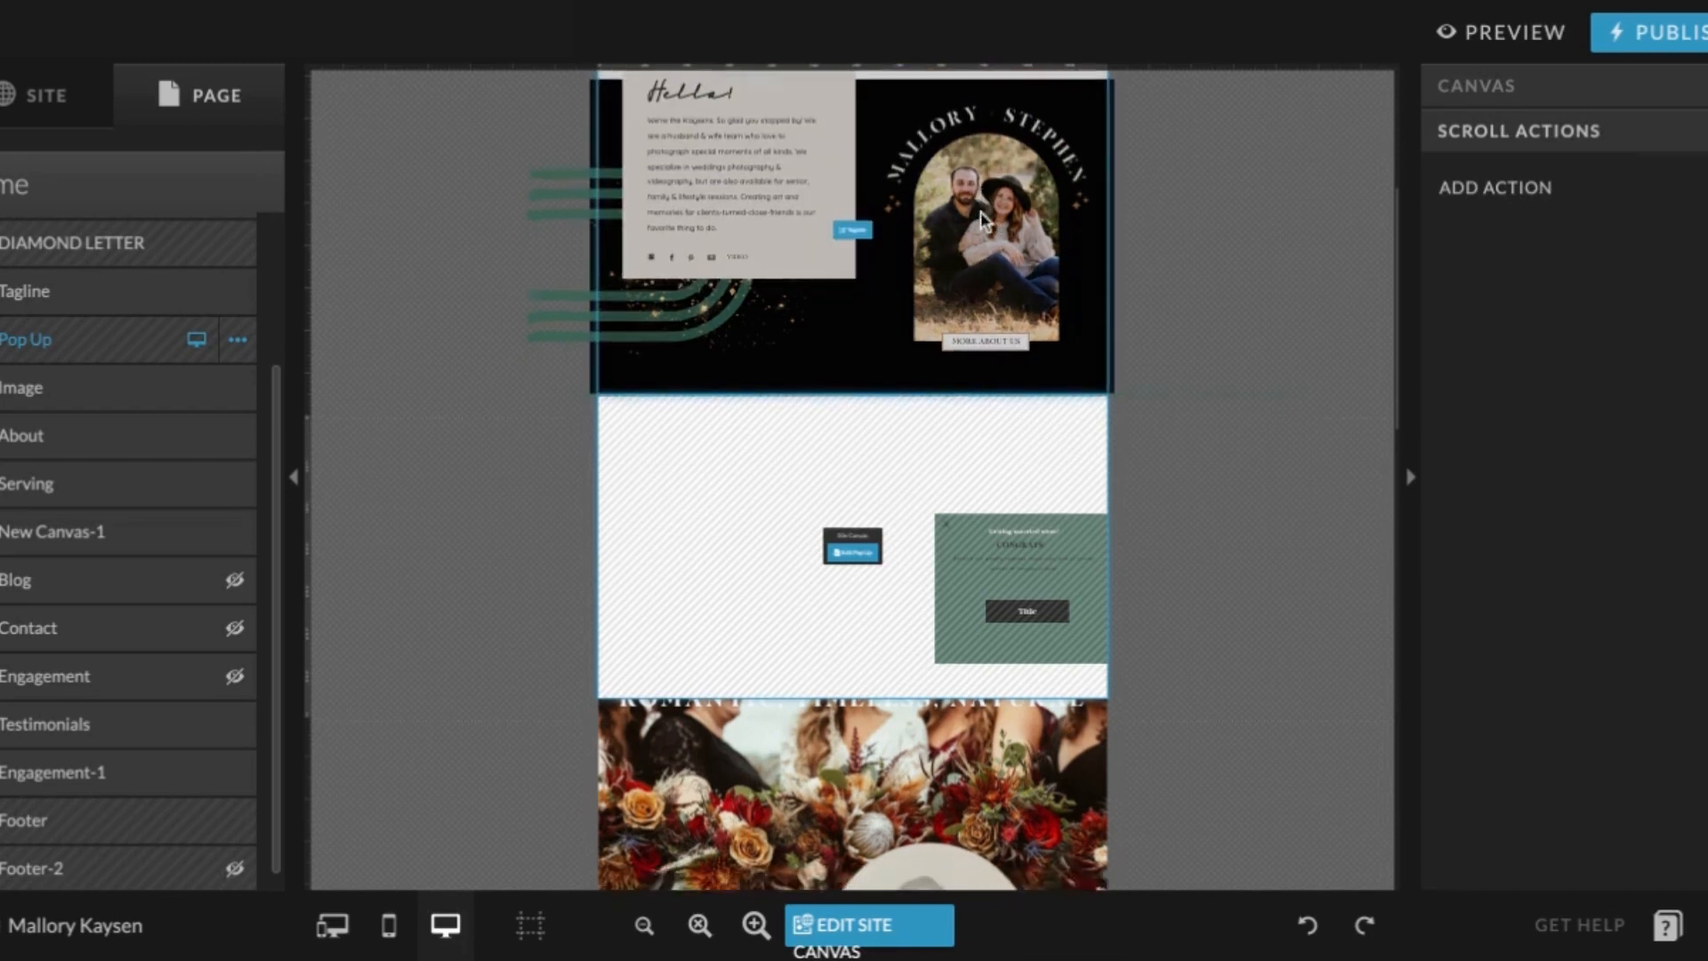
pyautogui.scroll(-3)
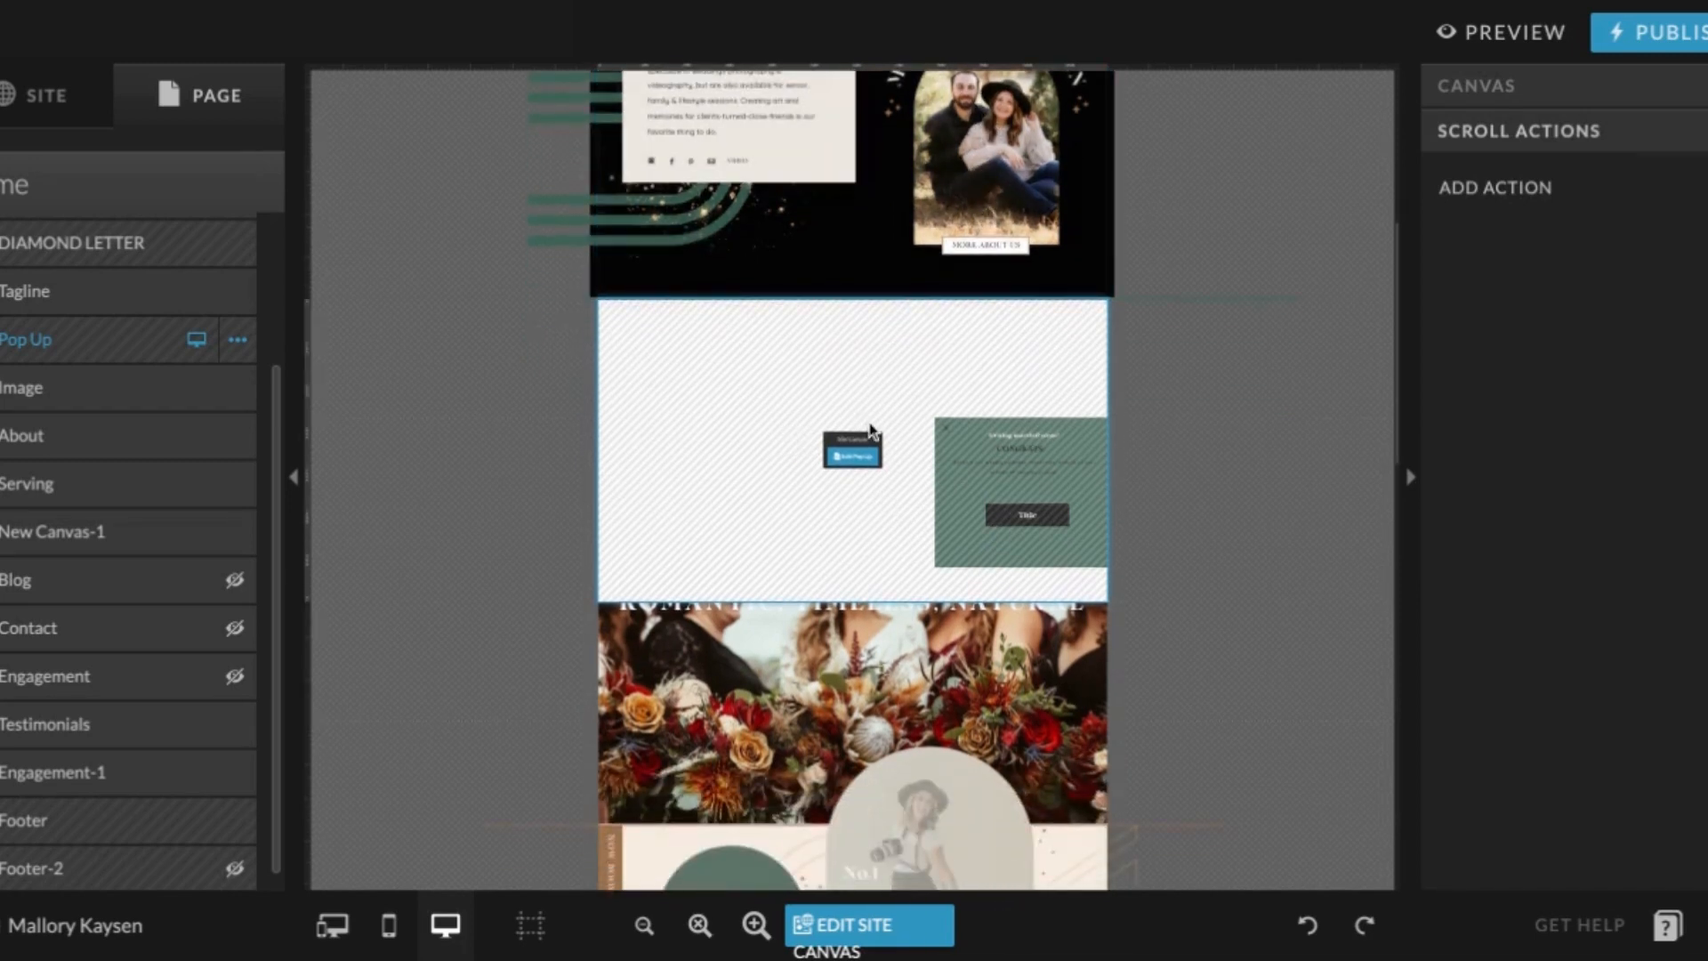
pyautogui.moveTo(969, 474)
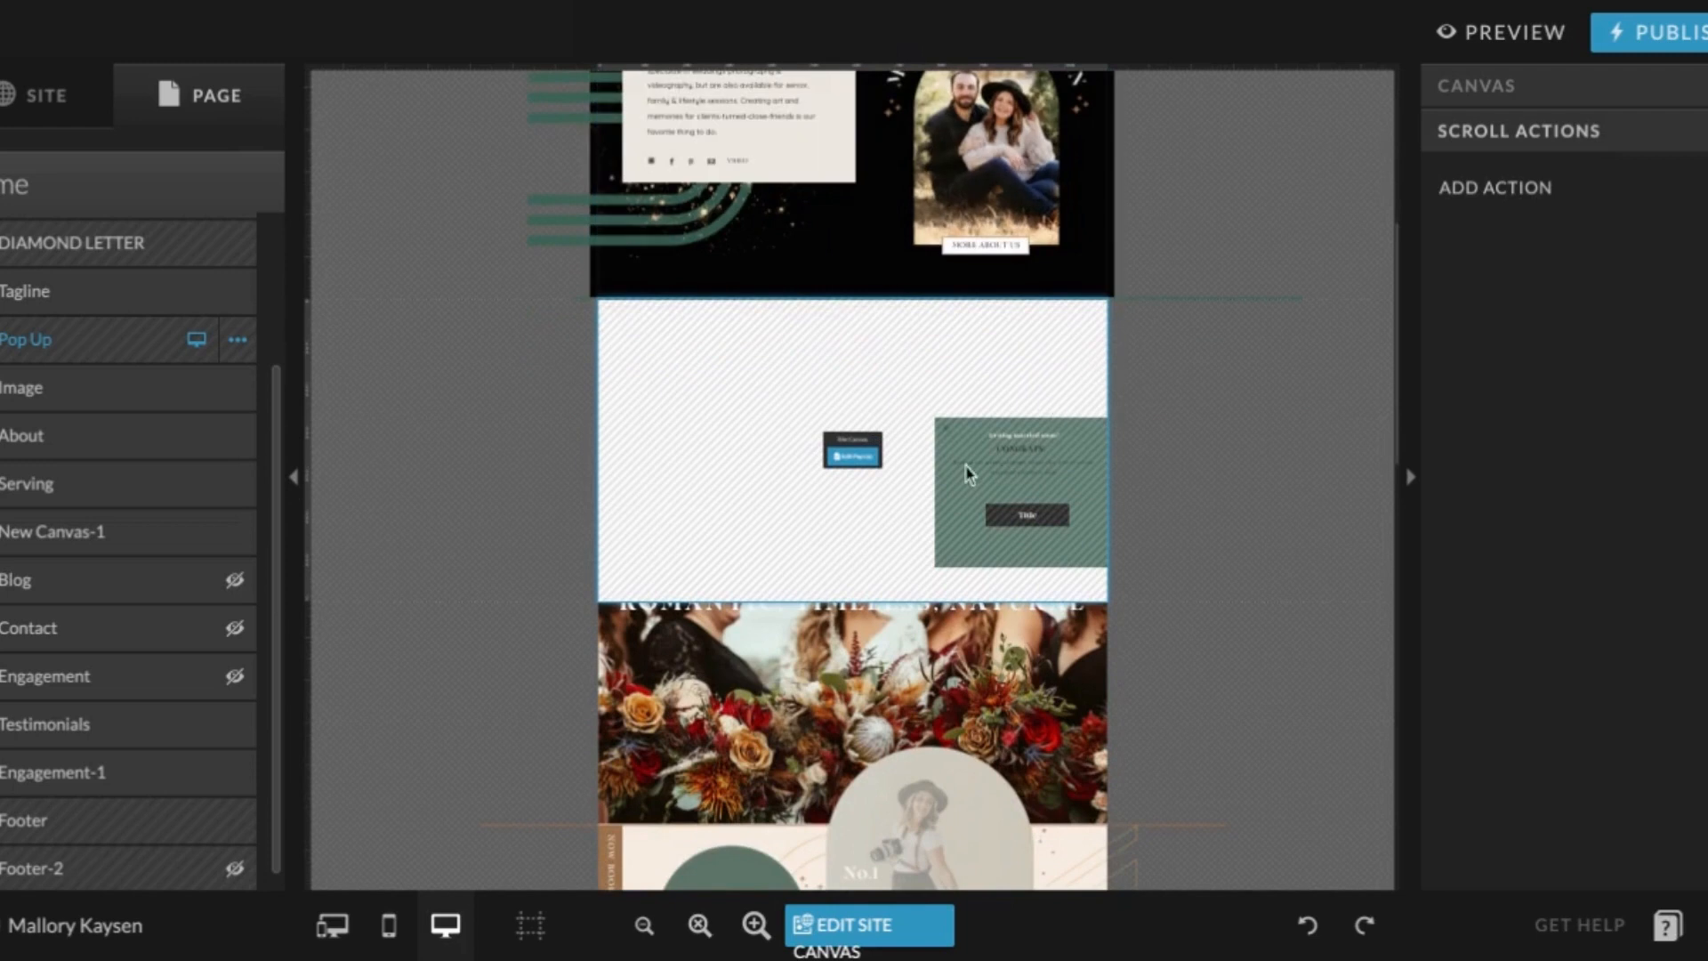
pyautogui.moveTo(954, 444)
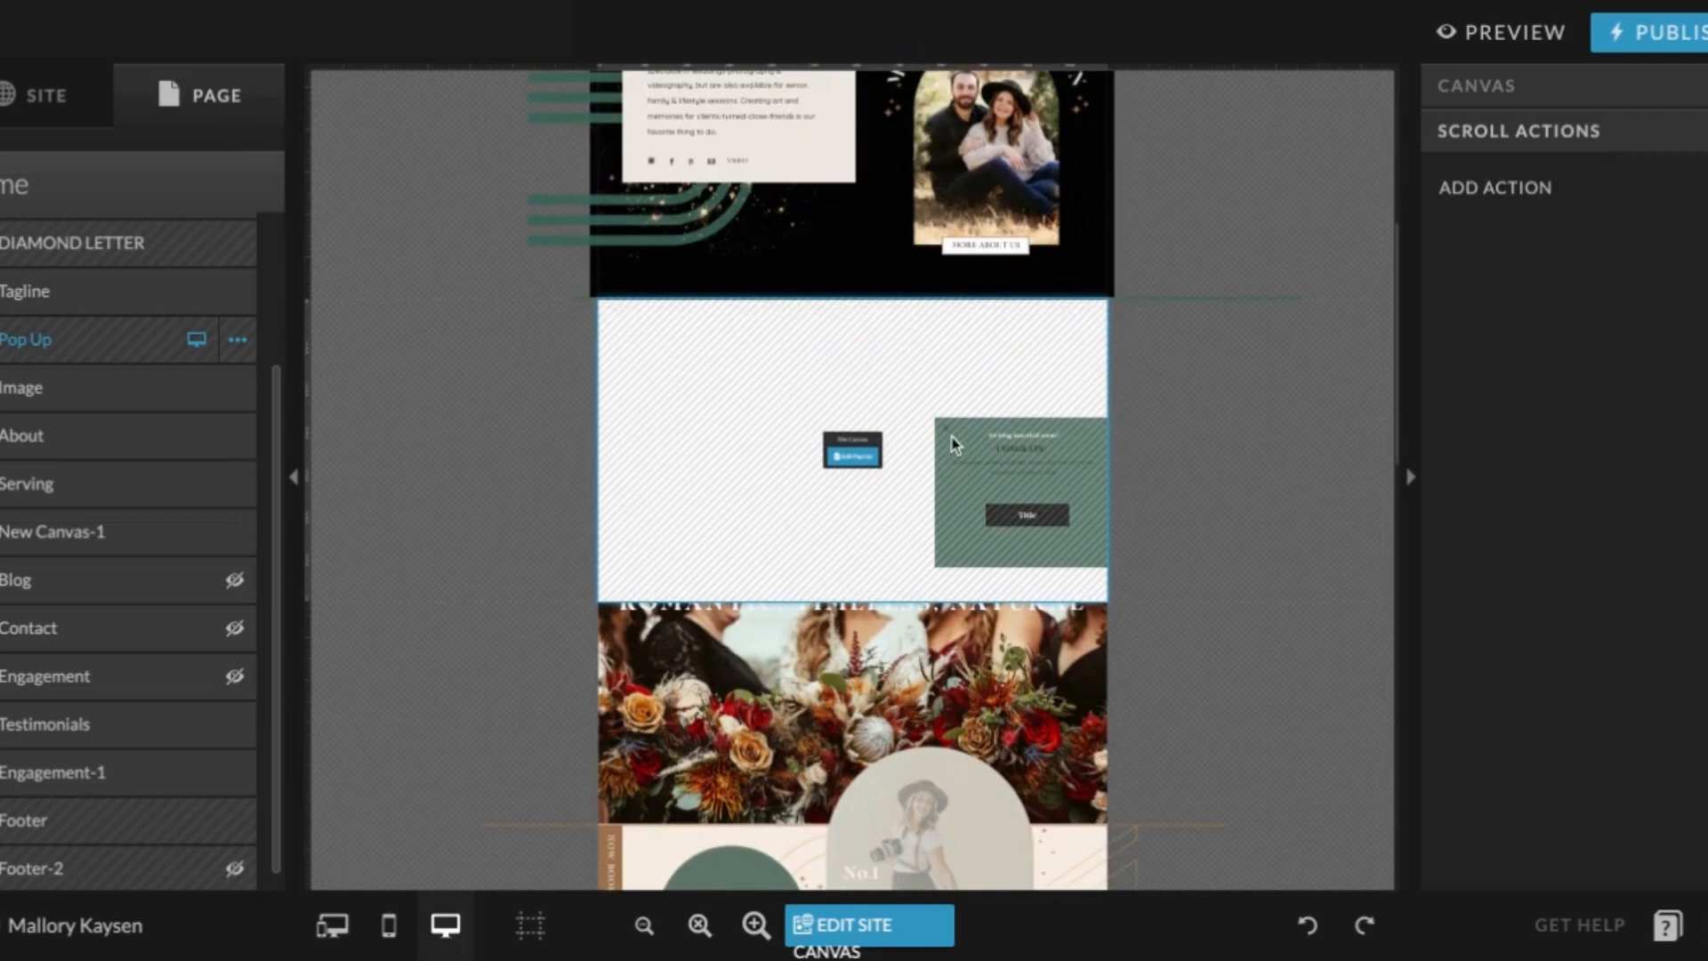
pyautogui.moveTo(1017, 524)
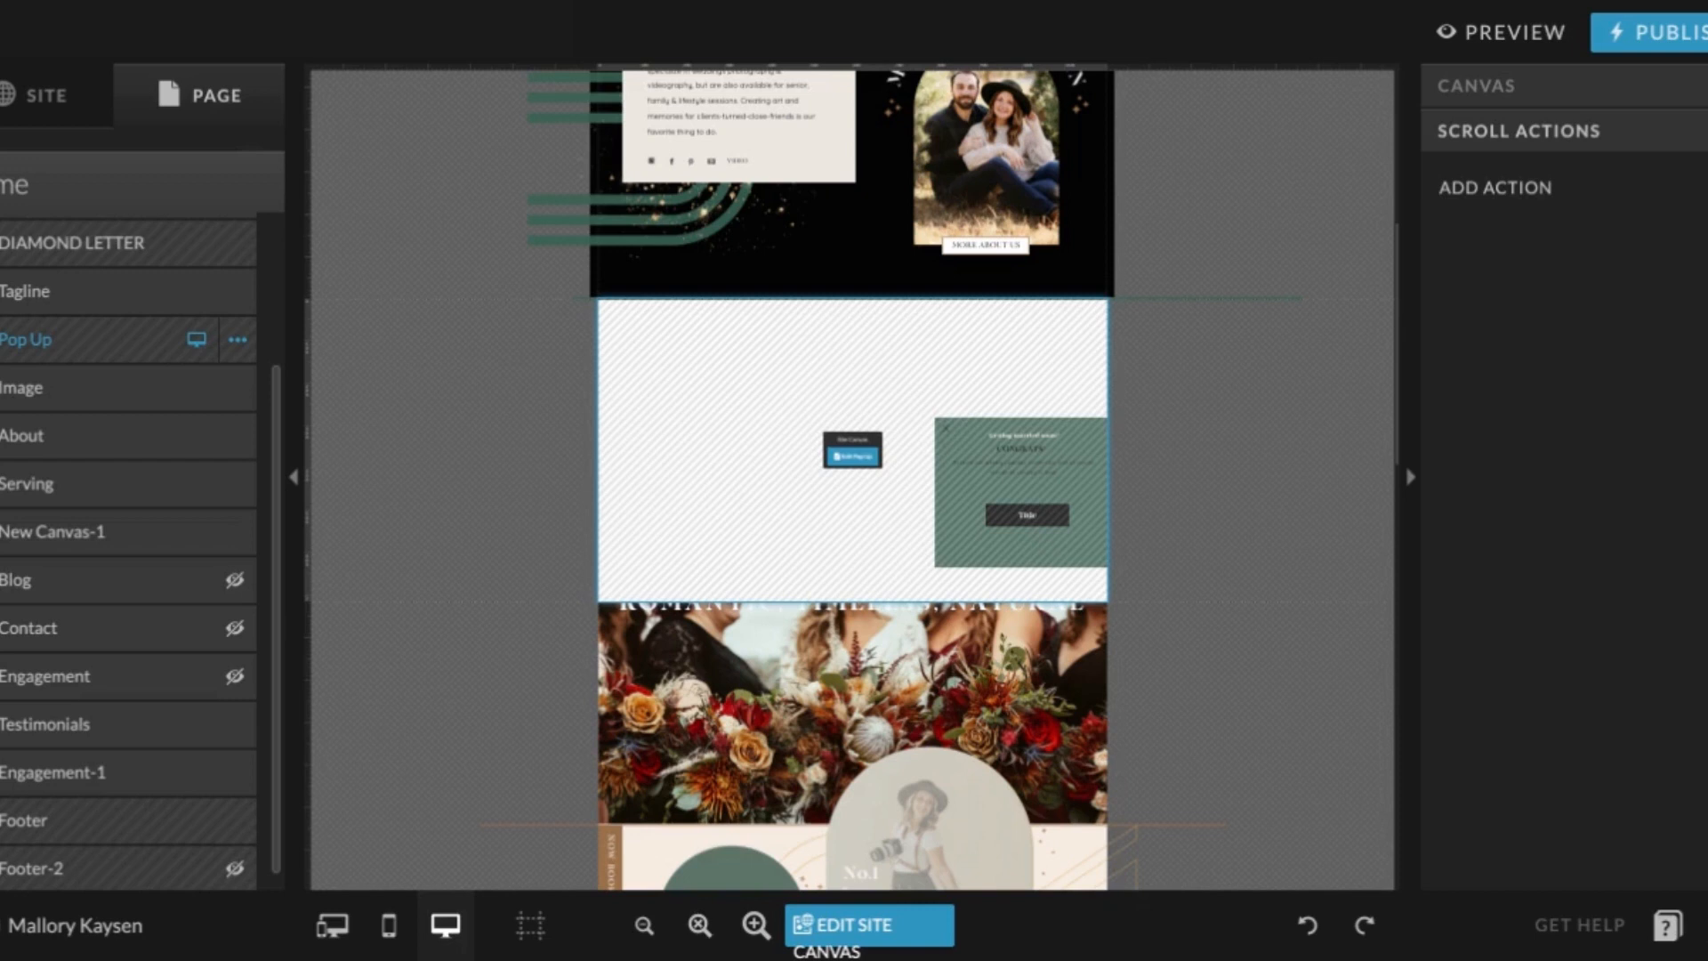
pyautogui.moveTo(1073, 496)
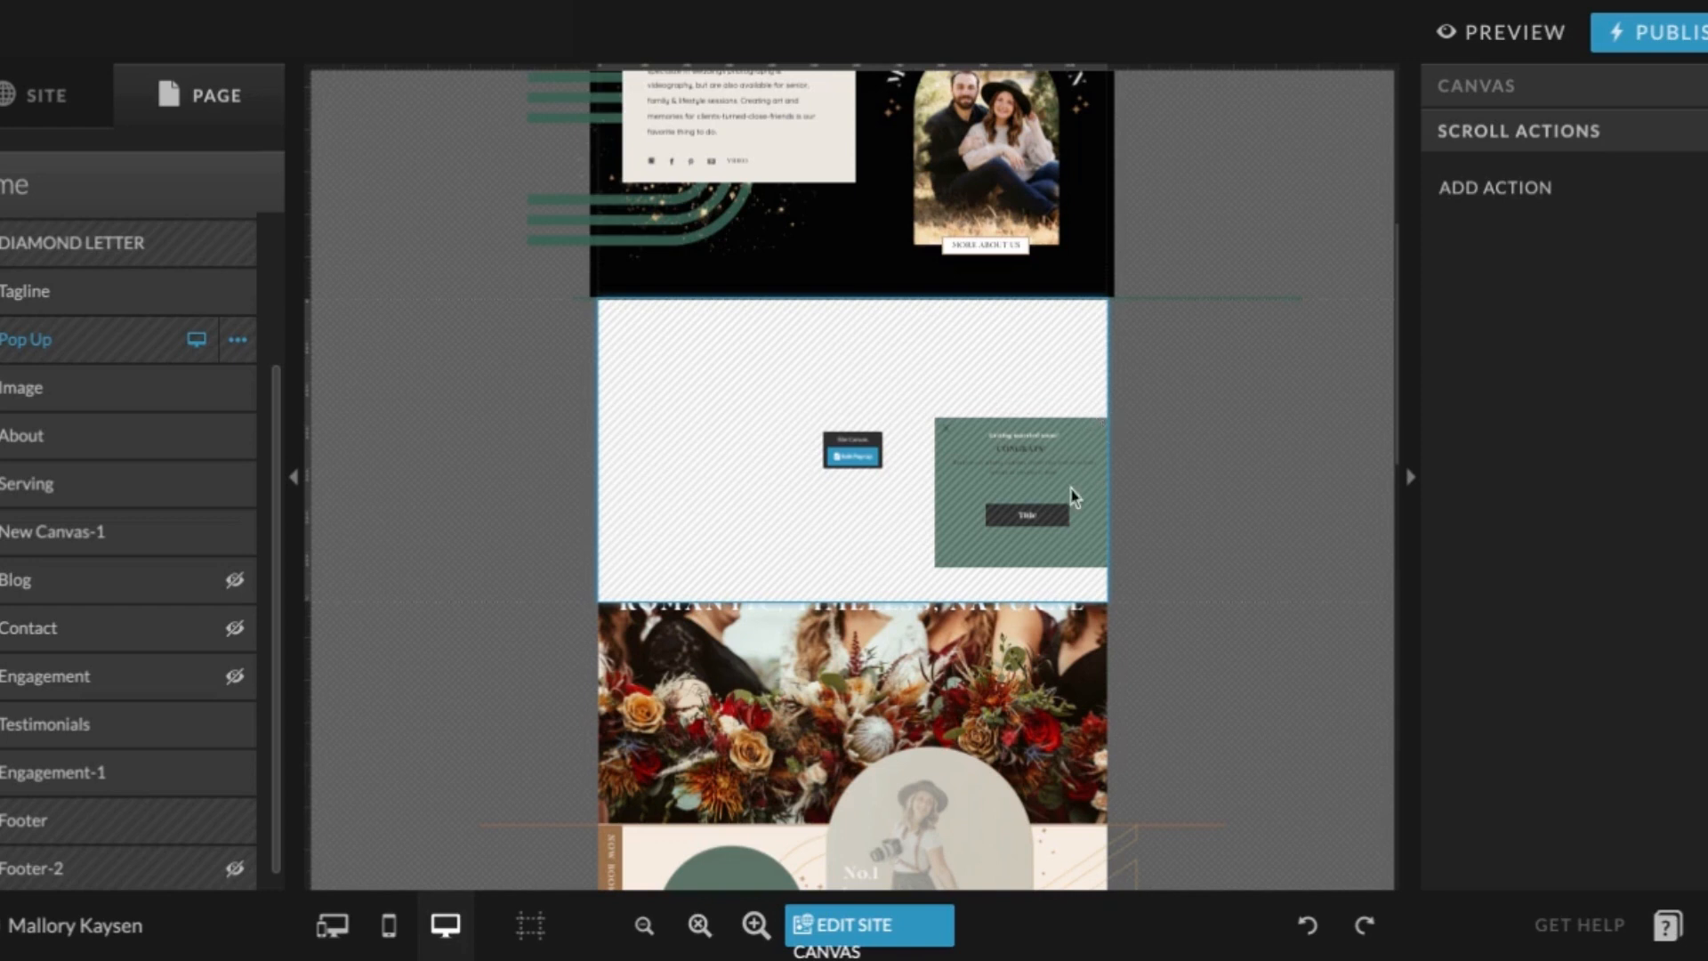